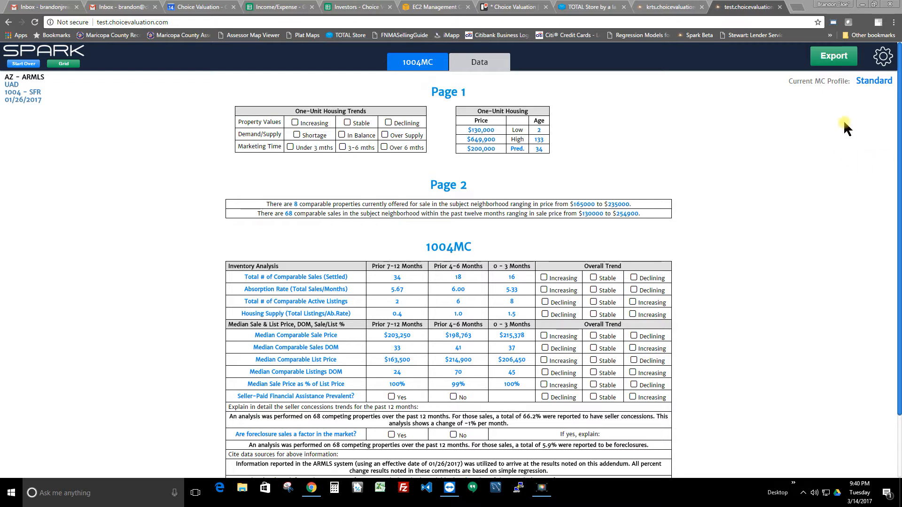
mouse_move(806, 57)
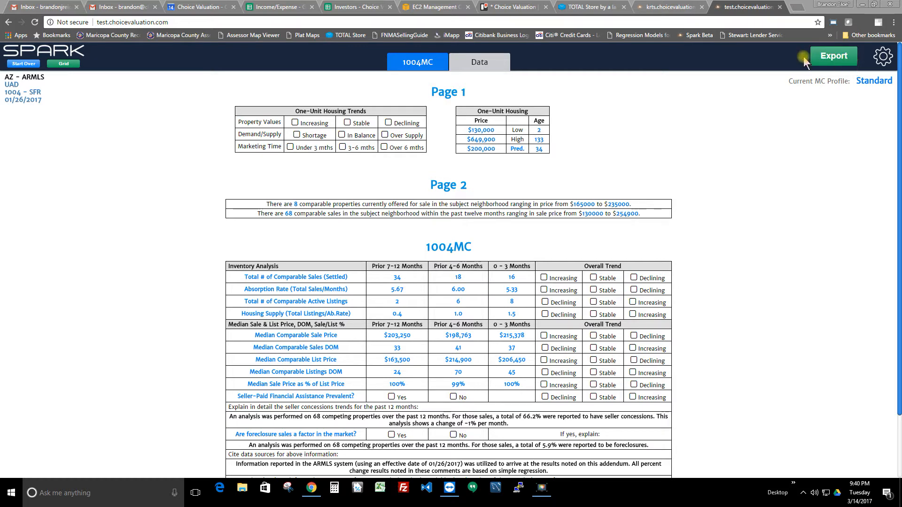
Bring up the Grid / Market Conditions export settings from the Export button.
click(832, 55)
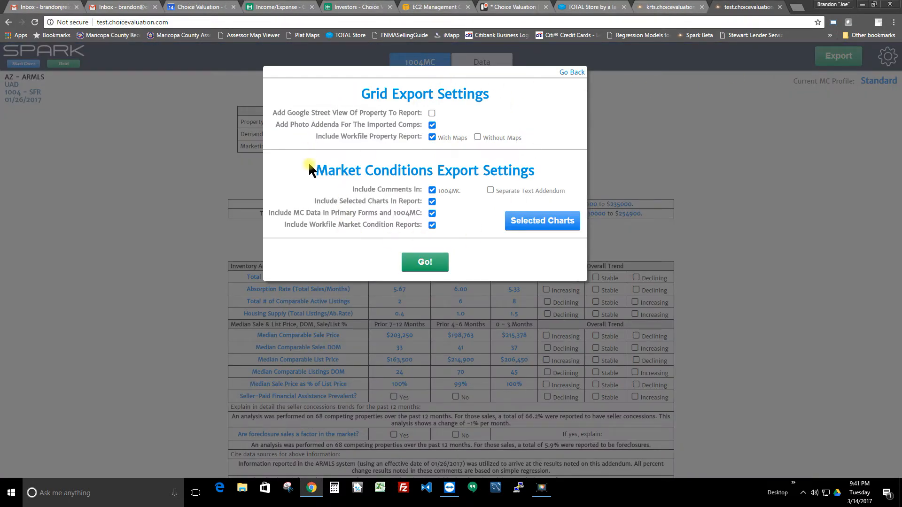
mouse_move(545, 171)
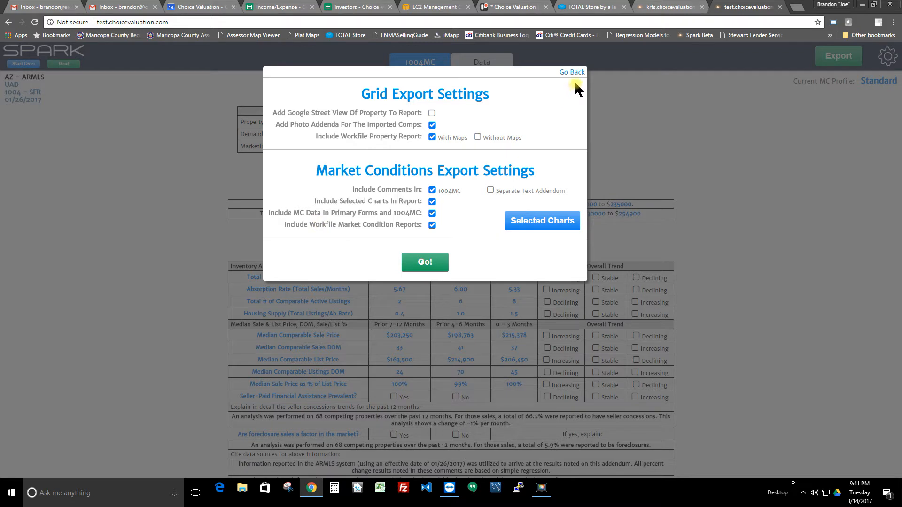
mouse_move(406, 80)
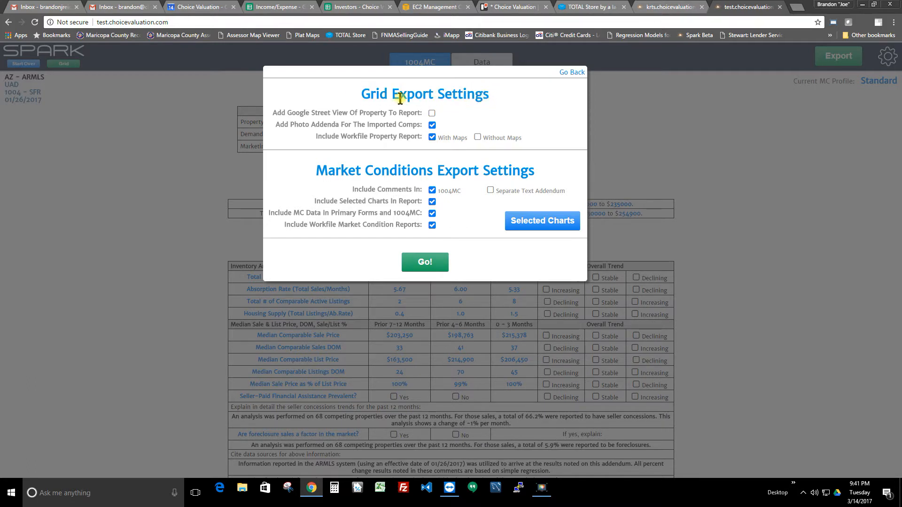
mouse_move(363, 99)
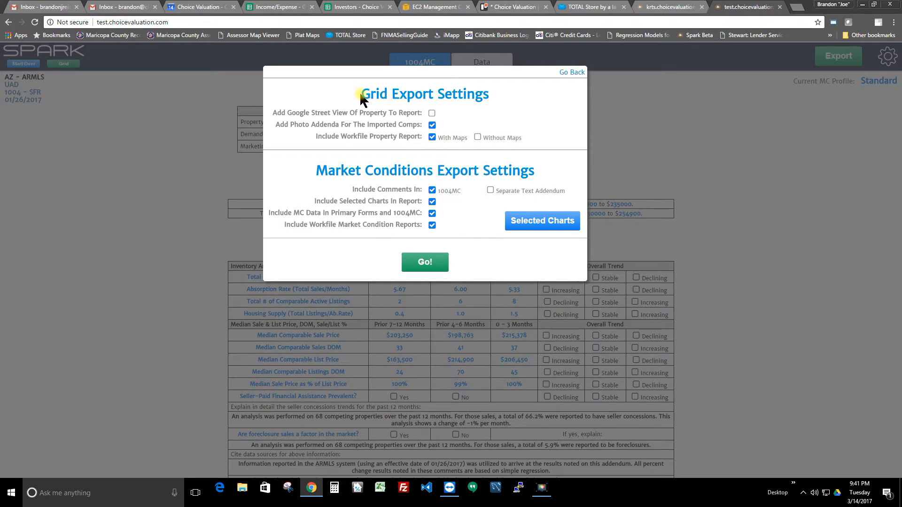
mouse_move(551, 179)
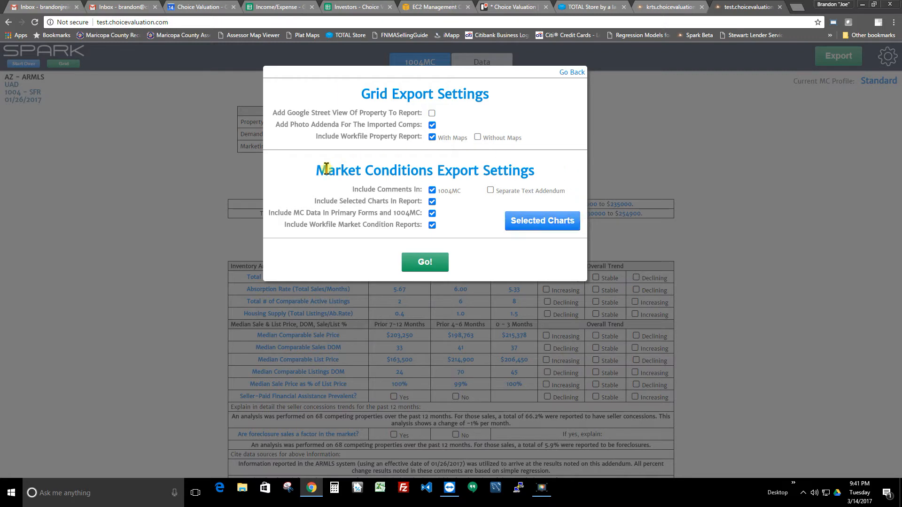
mouse_move(563, 171)
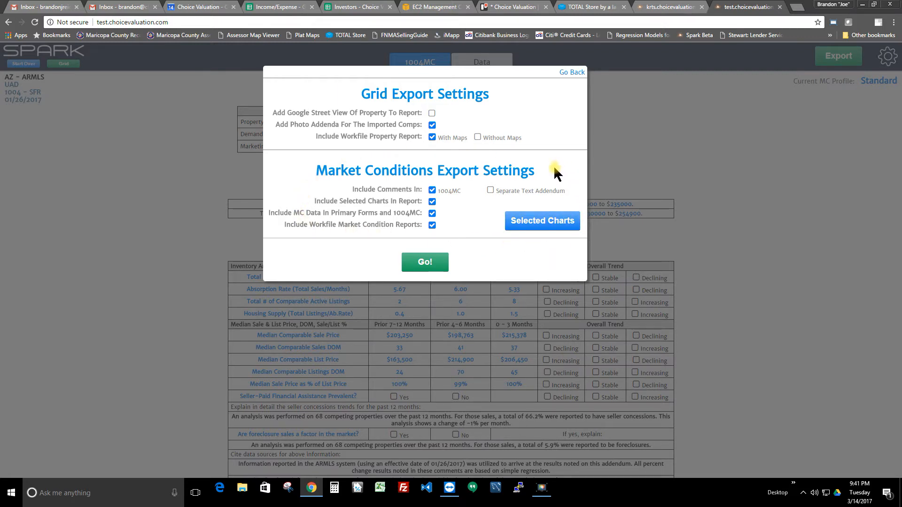
mouse_move(463, 149)
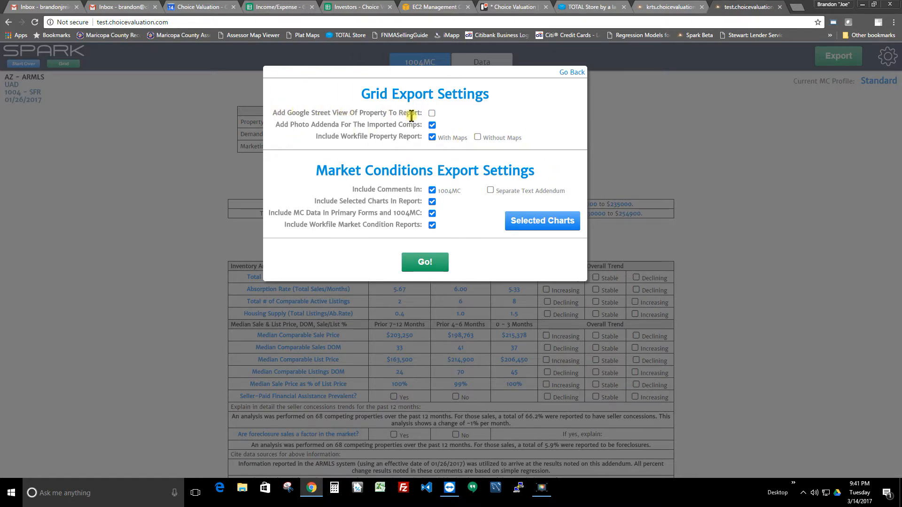
Repeatedly toggle 'Add Google Street View Of Property To Report' until the photo-overwrite warning appears.
click(432, 124)
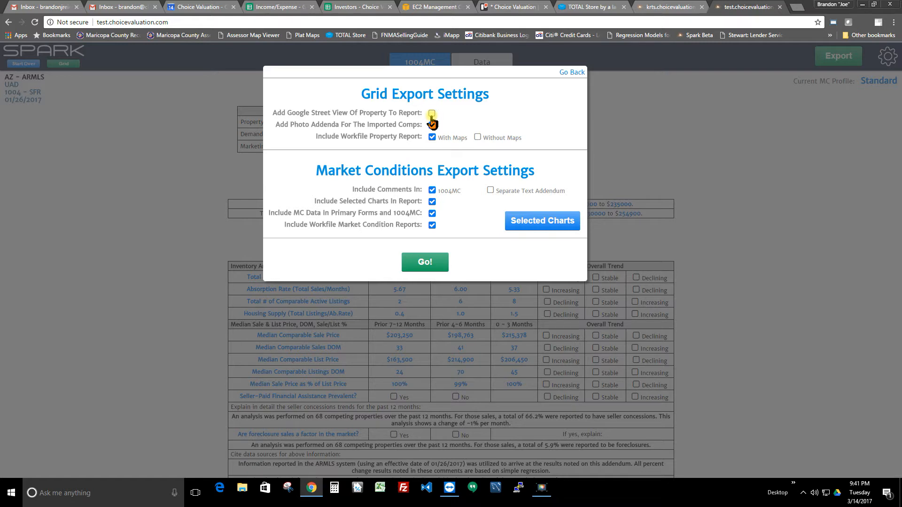
click(431, 112)
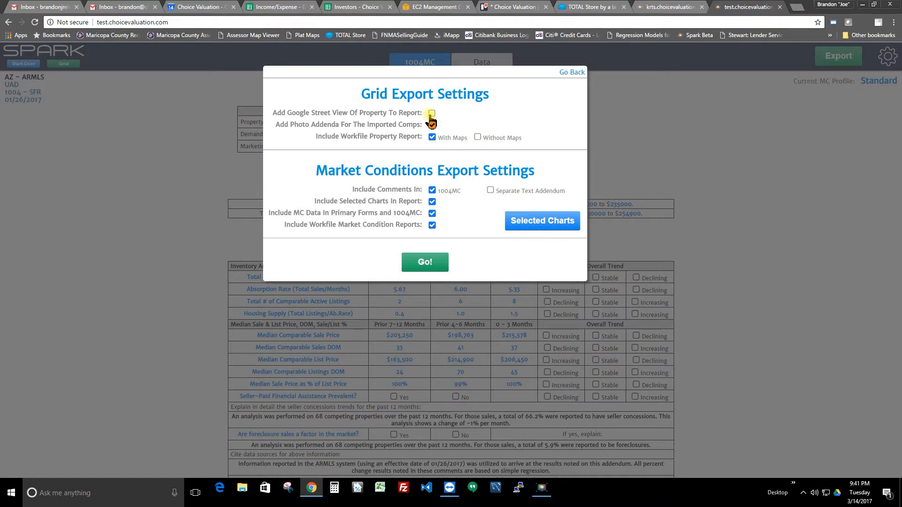
click(431, 124)
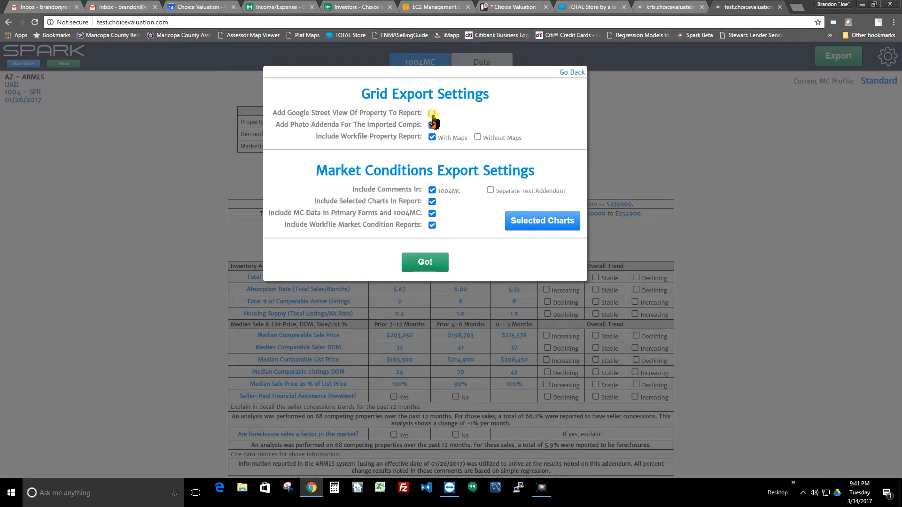
click(431, 112)
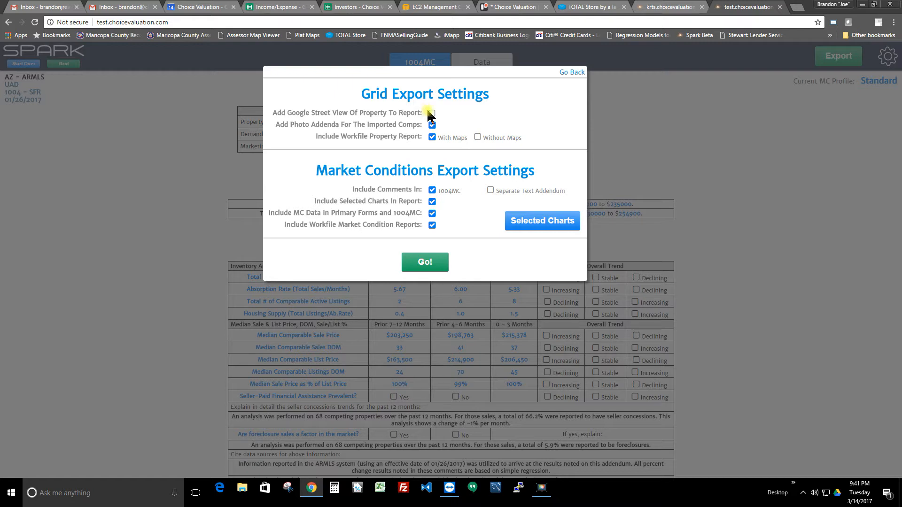
click(433, 113)
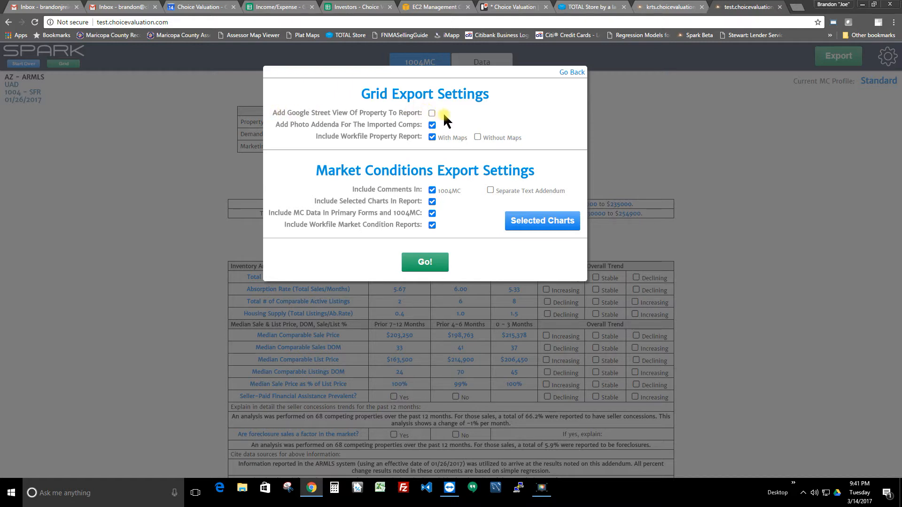
click(432, 125)
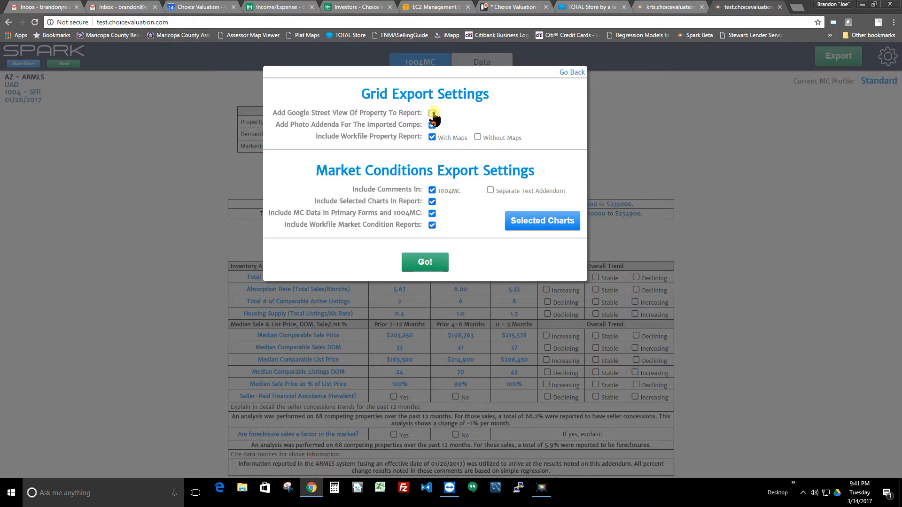
click(432, 113)
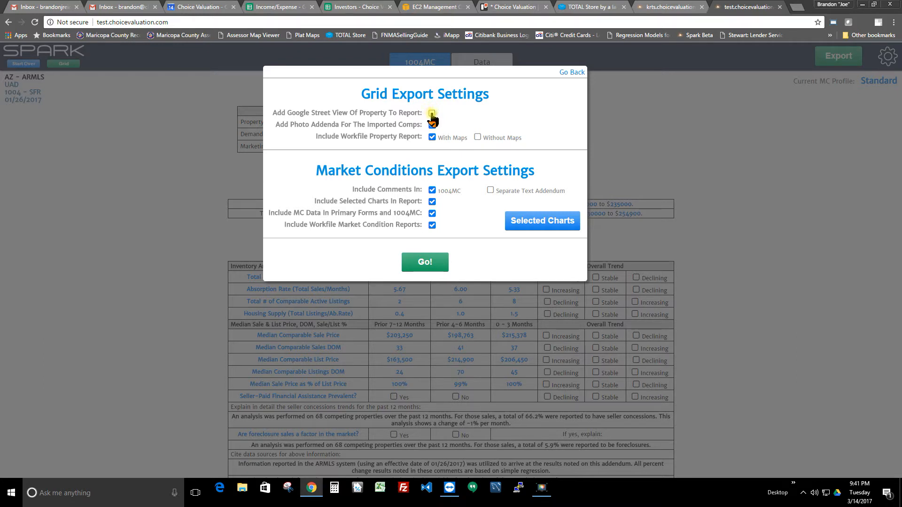
click(433, 124)
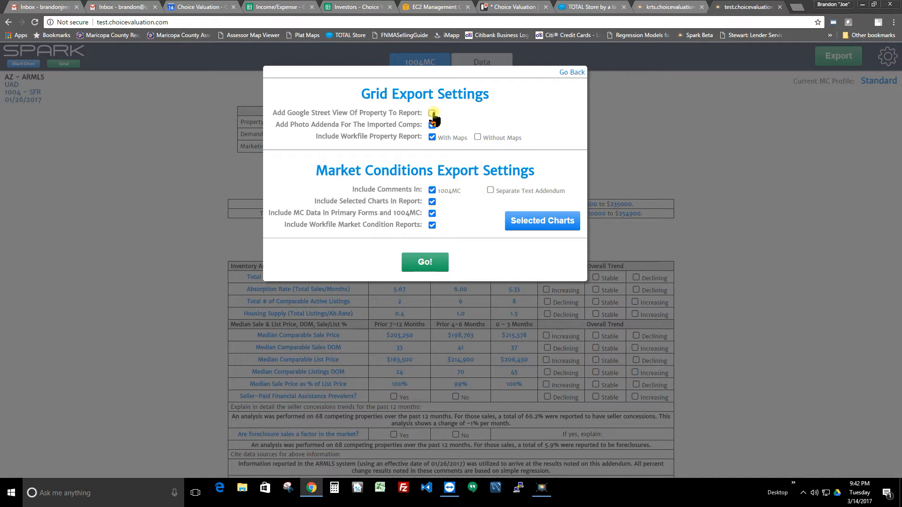
click(432, 124)
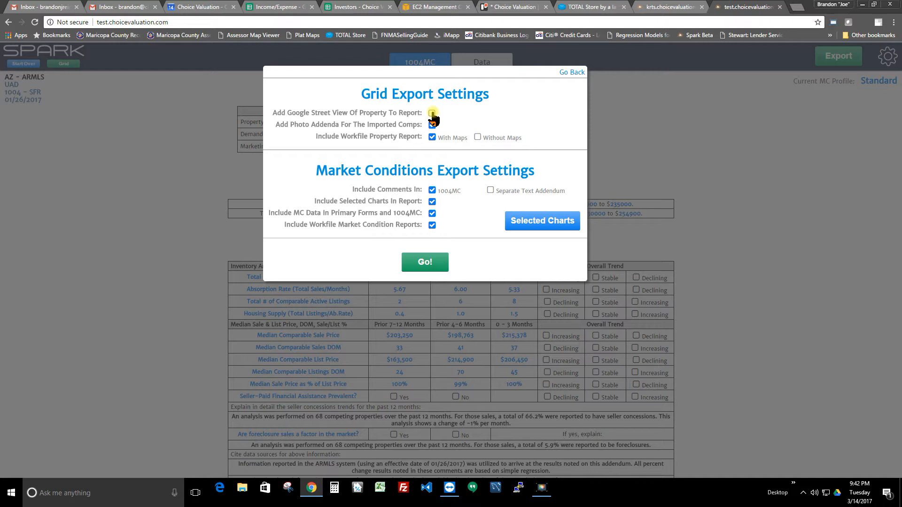
click(432, 113)
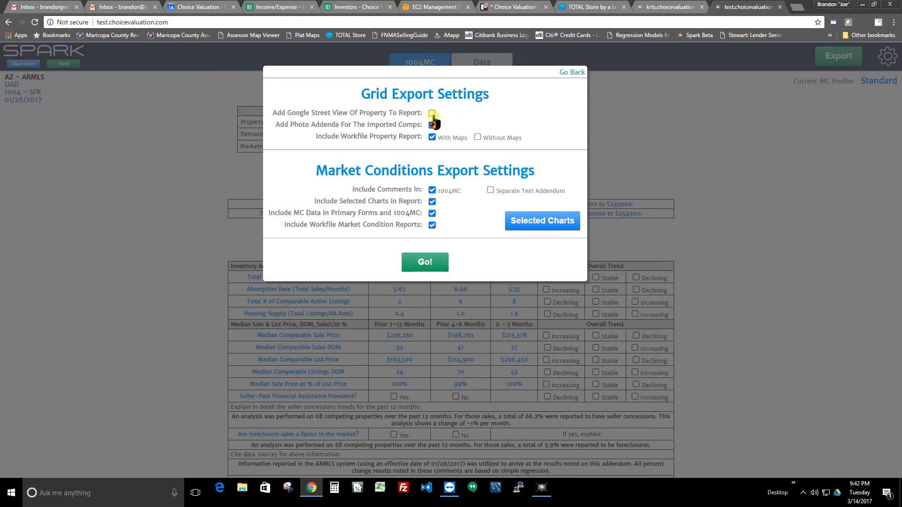
click(432, 124)
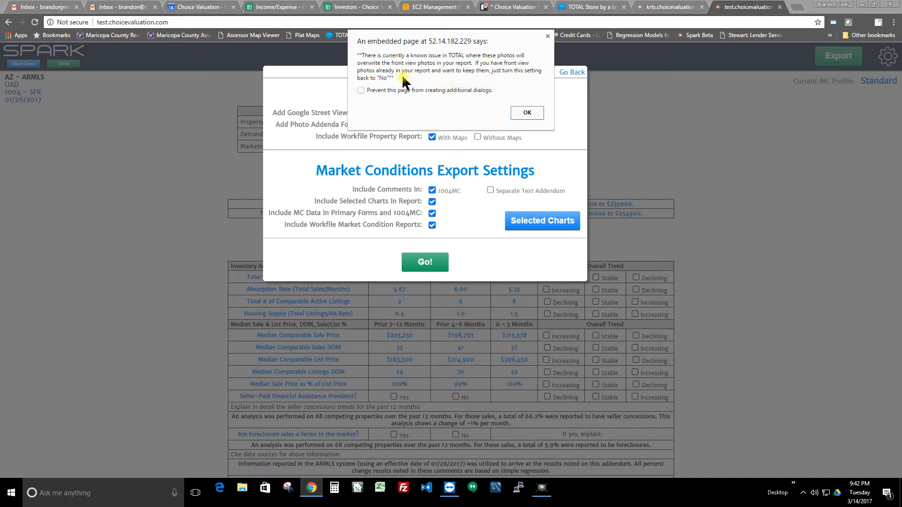
Dismiss the warning with OK, leaving Google Street View unchecked.
click(527, 111)
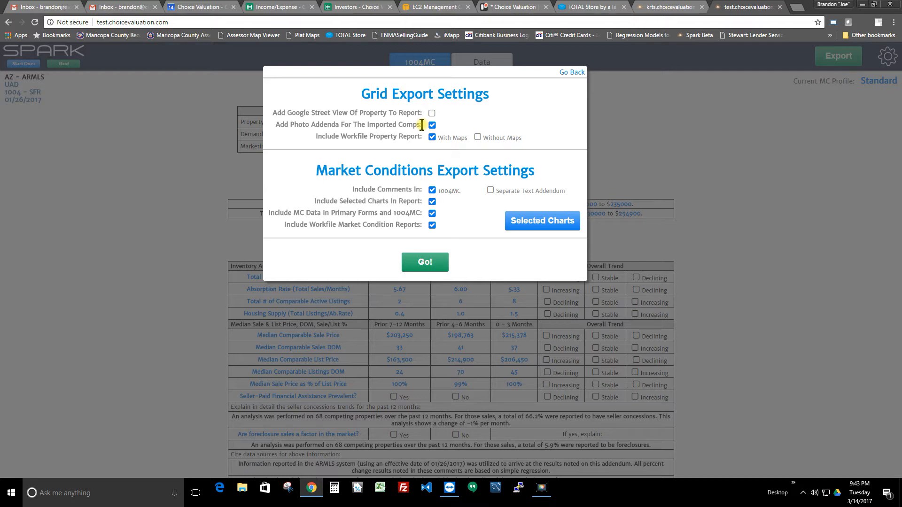
Keep 'Add Photo Addenda For The Imported Comps' checked and go back to the Sales grid.
click(431, 125)
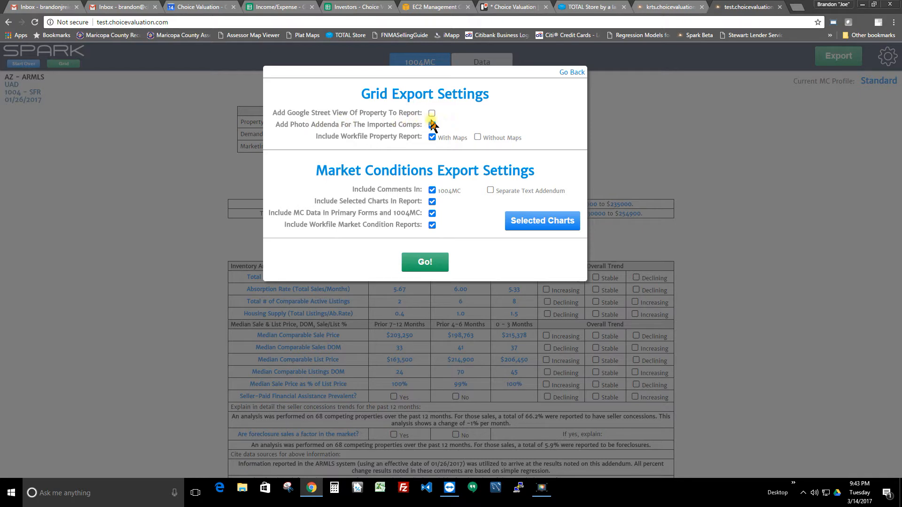
click(431, 124)
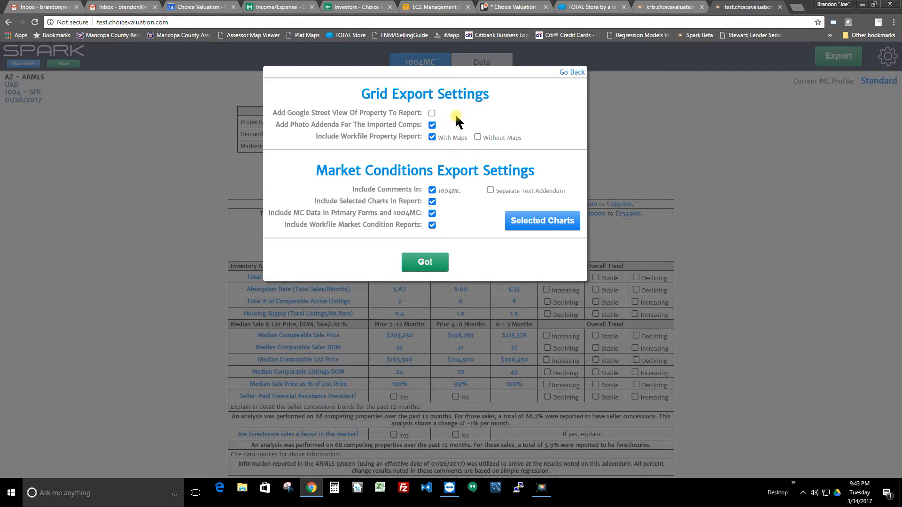
click(571, 72)
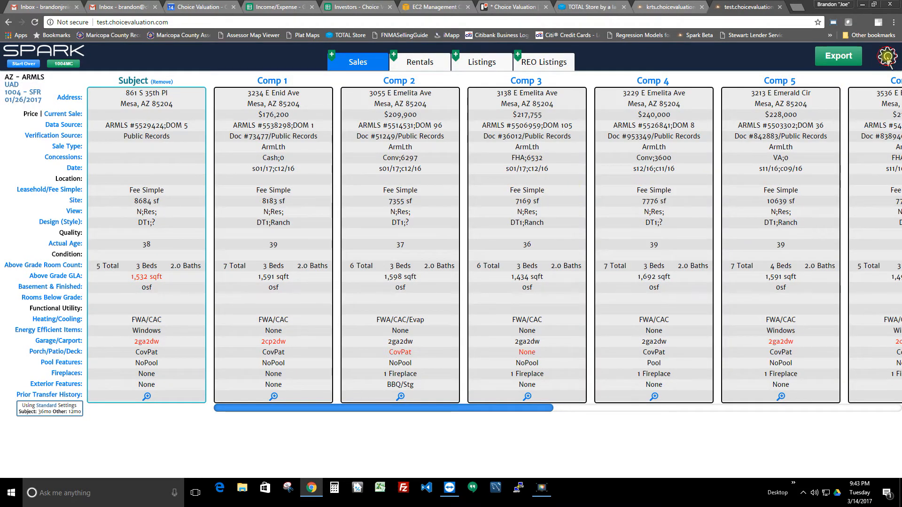
click(889, 58)
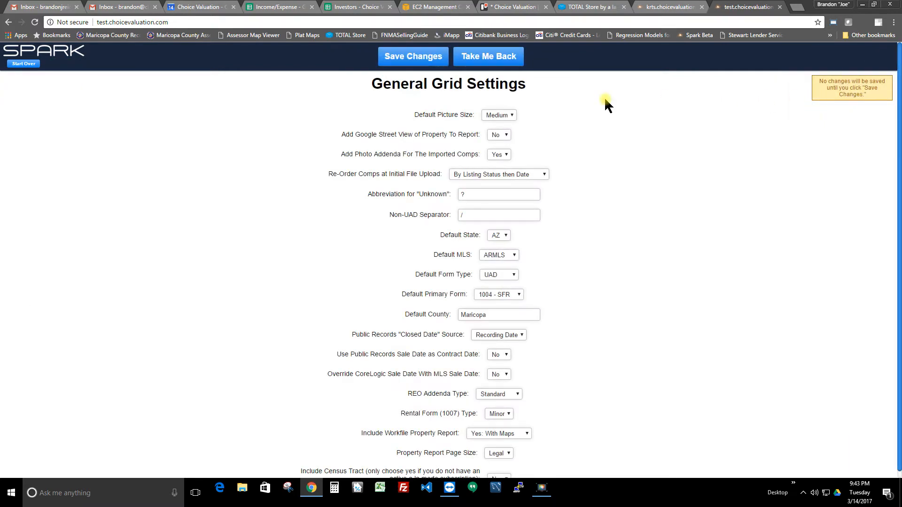
mouse_move(538, 119)
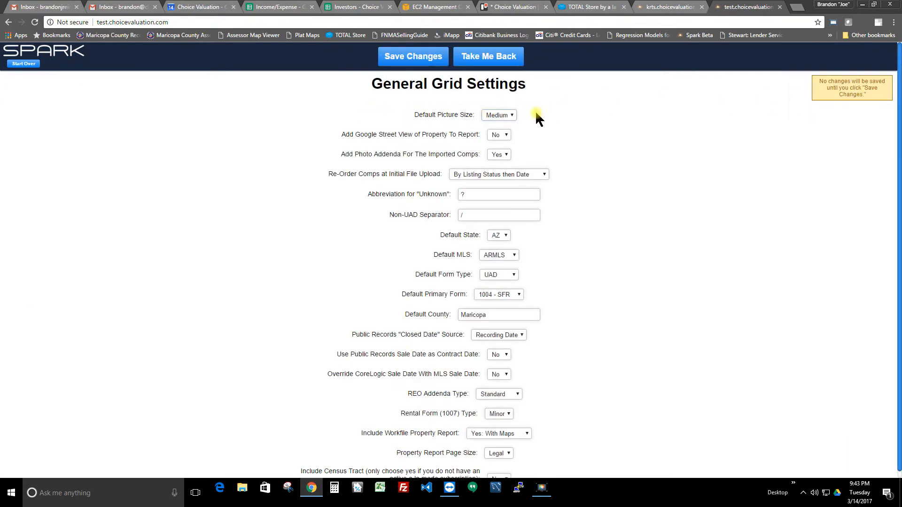
click(498, 115)
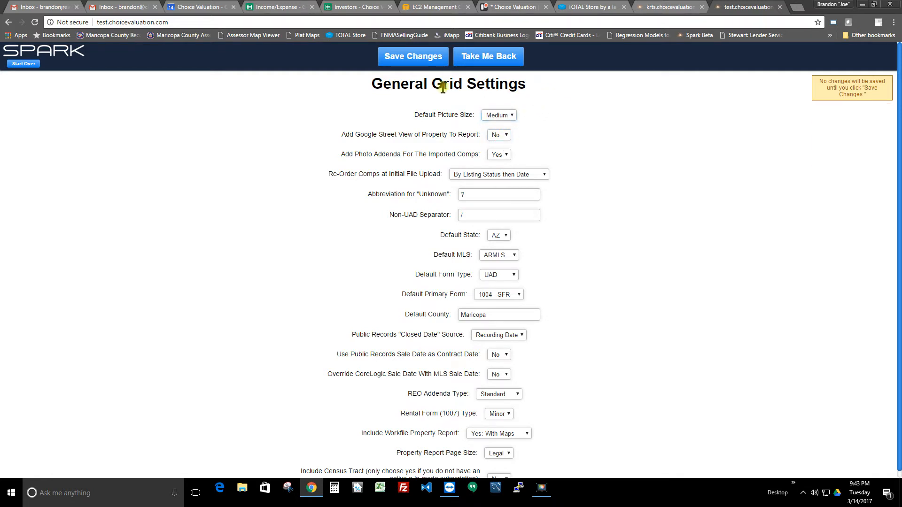
click(487, 55)
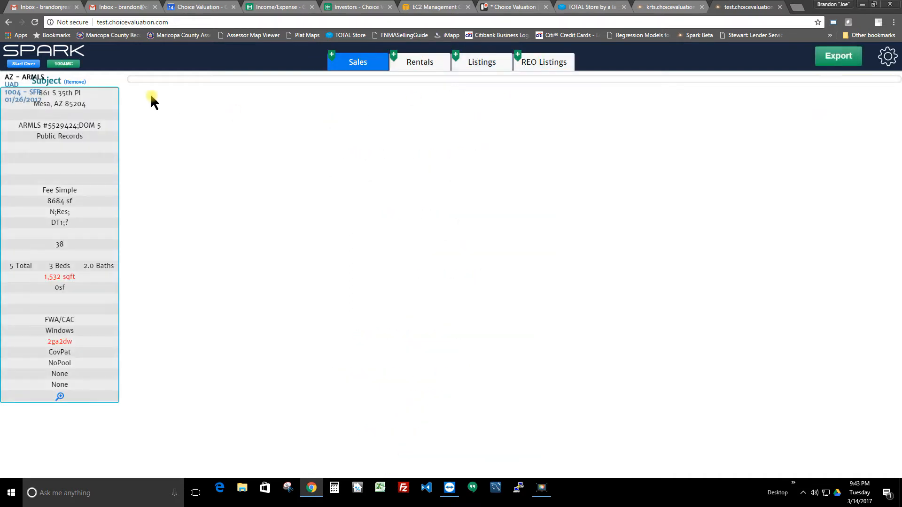
Reopen export settings and set Include Workfile Property Report to 'With Maps'.
click(837, 56)
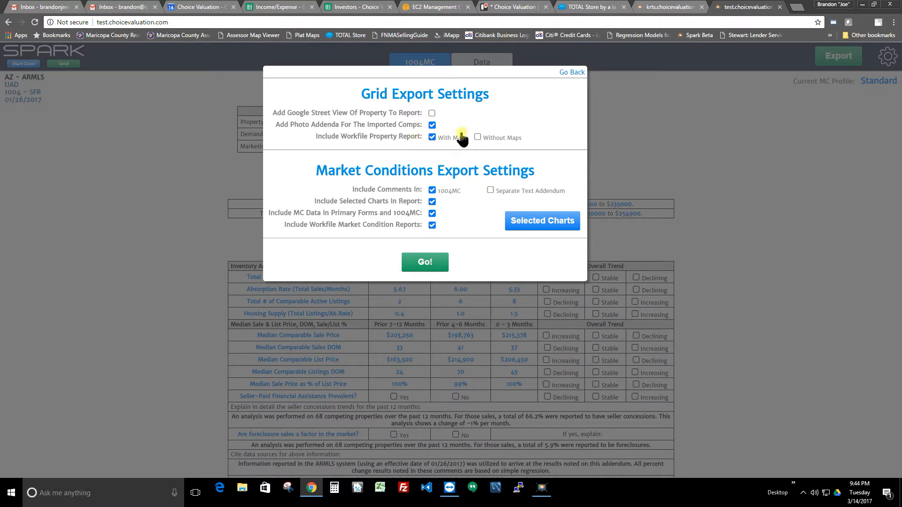
click(432, 137)
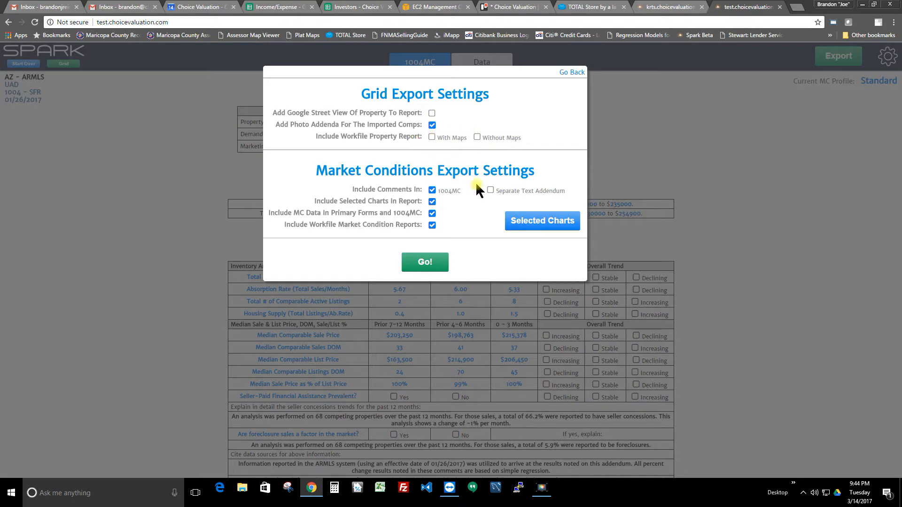
click(432, 137)
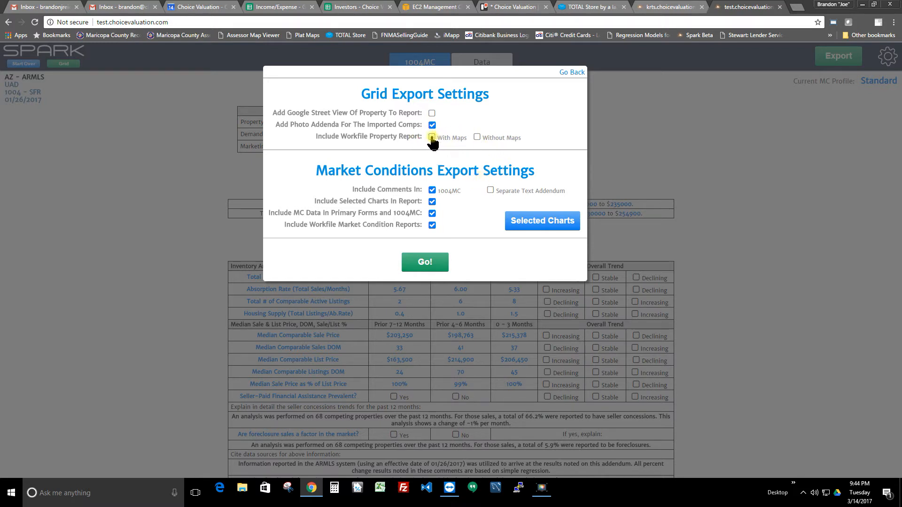
click(432, 137)
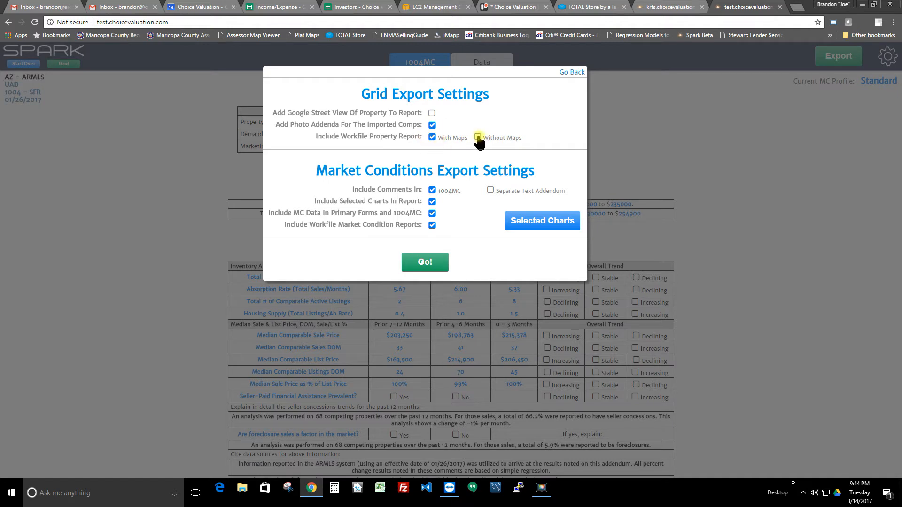
click(478, 137)
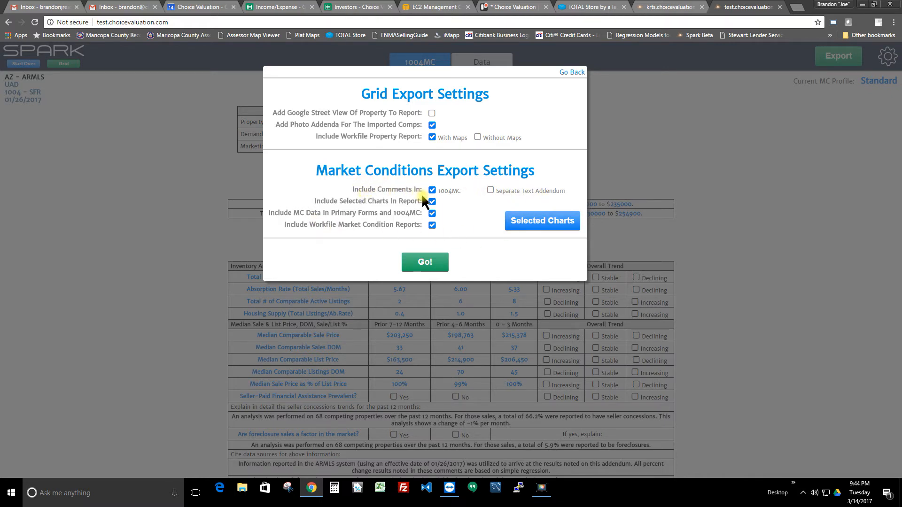
click(432, 201)
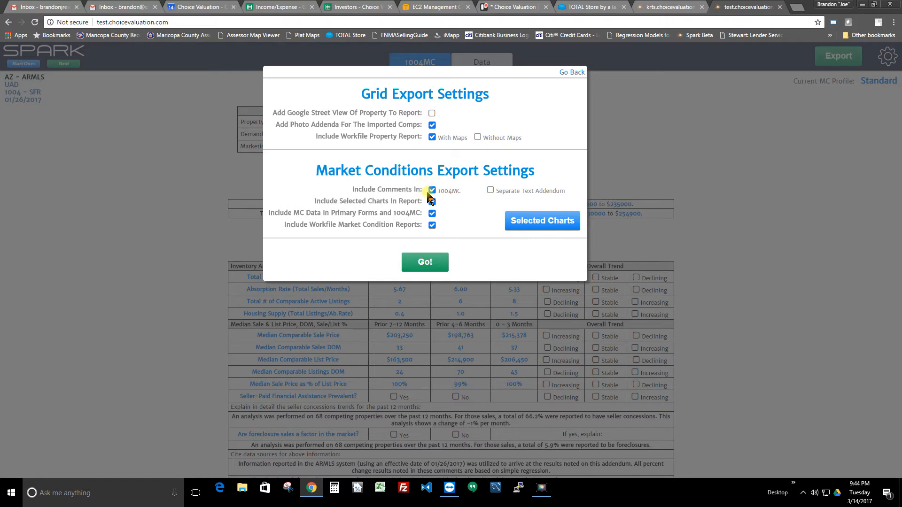
click(490, 191)
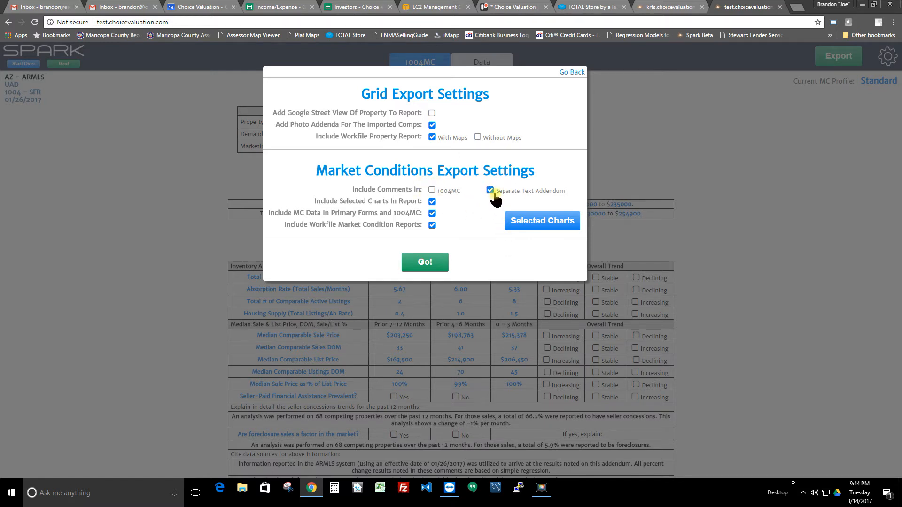
click(432, 191)
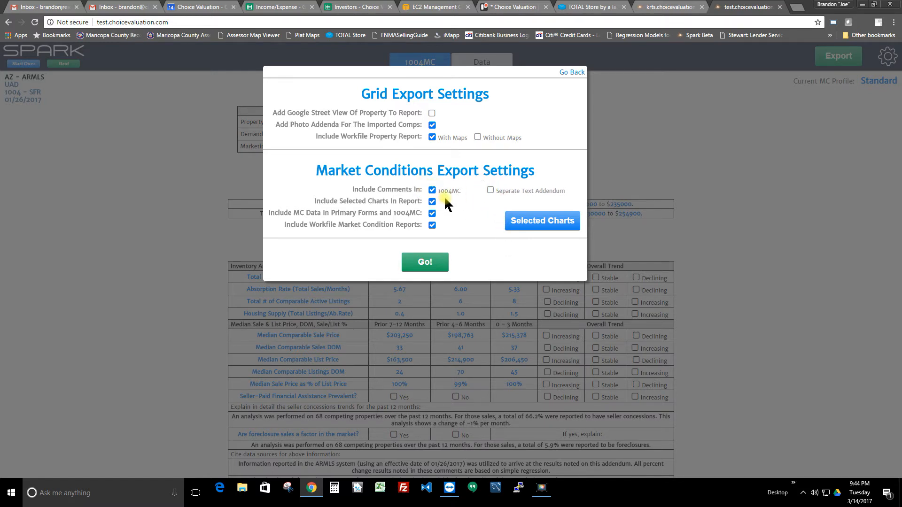
click(433, 191)
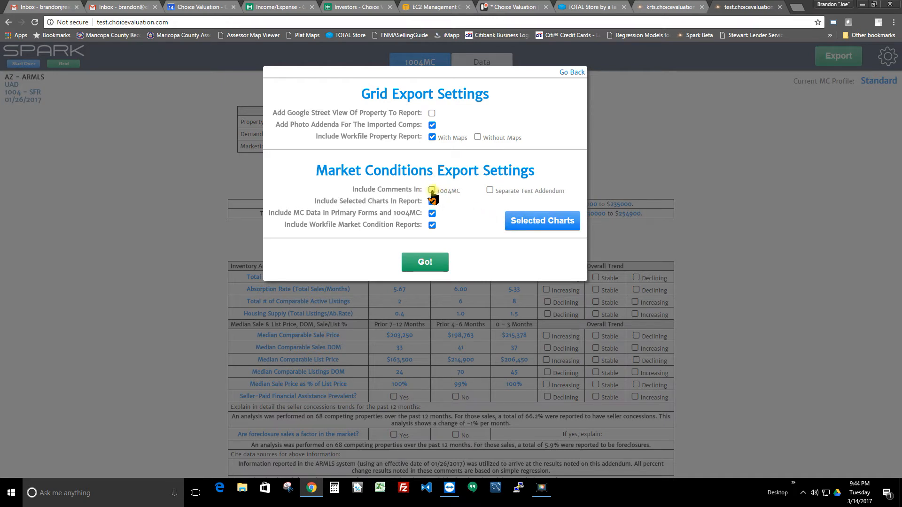
click(432, 191)
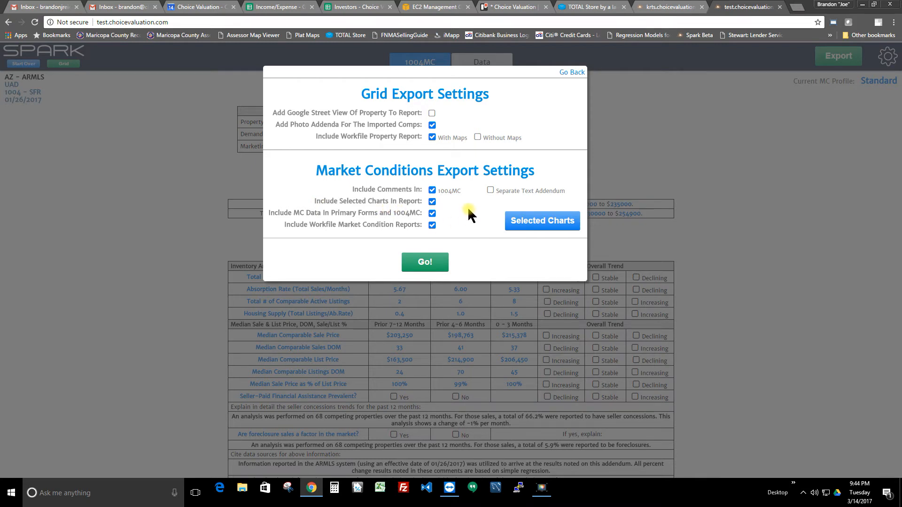
mouse_move(469, 210)
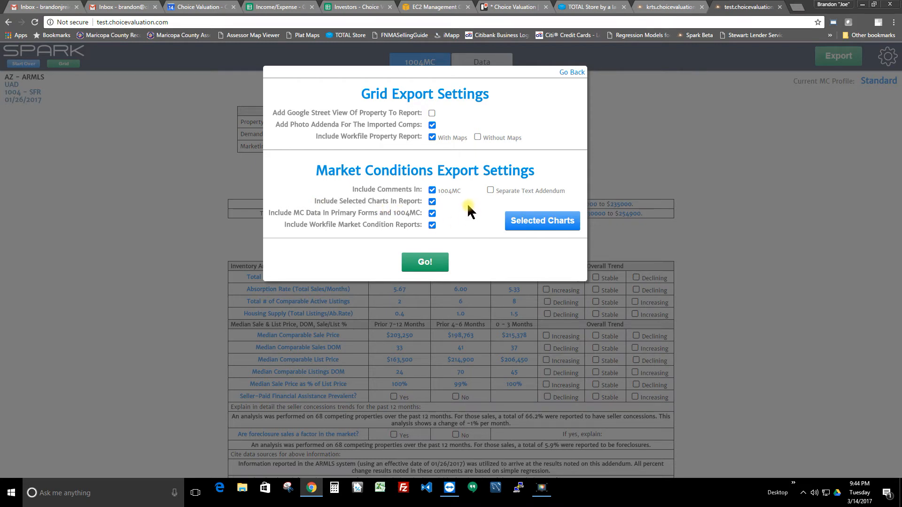
mouse_move(453, 208)
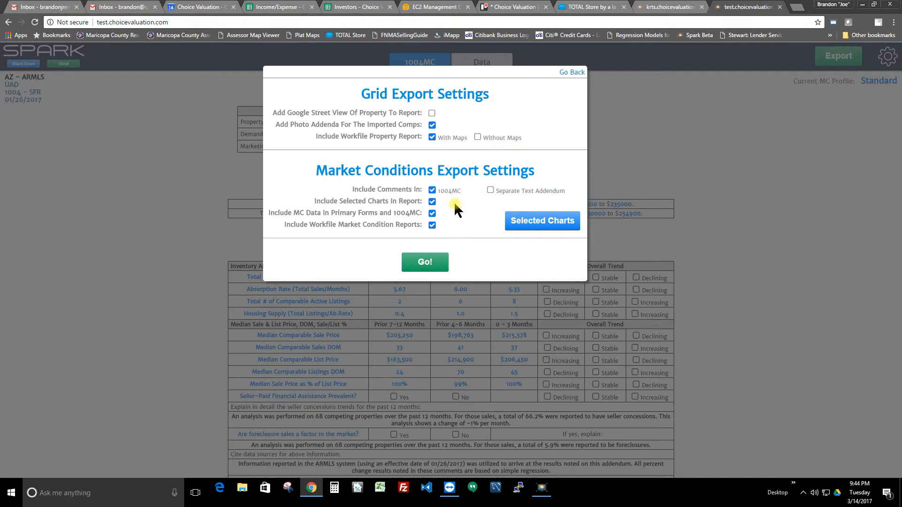
mouse_move(397, 196)
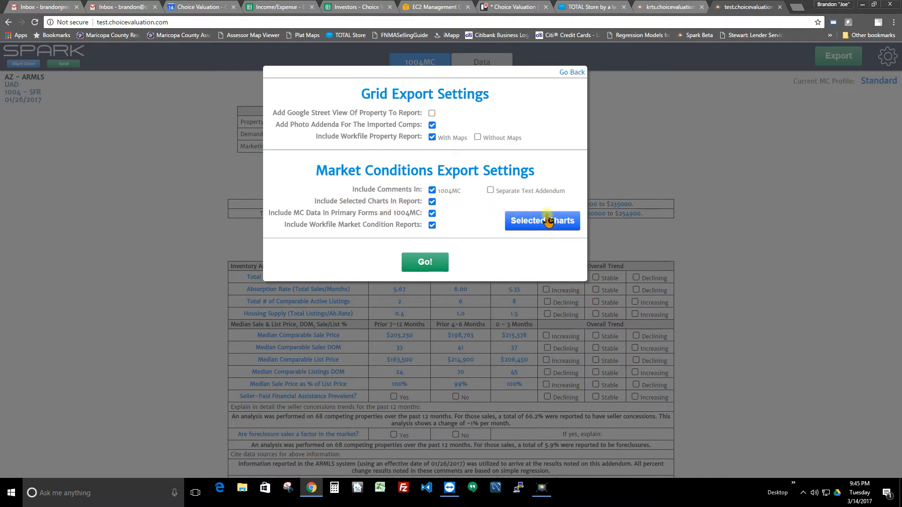
Review the Selected Charts list and exclude the Housing Supply chart.
click(542, 220)
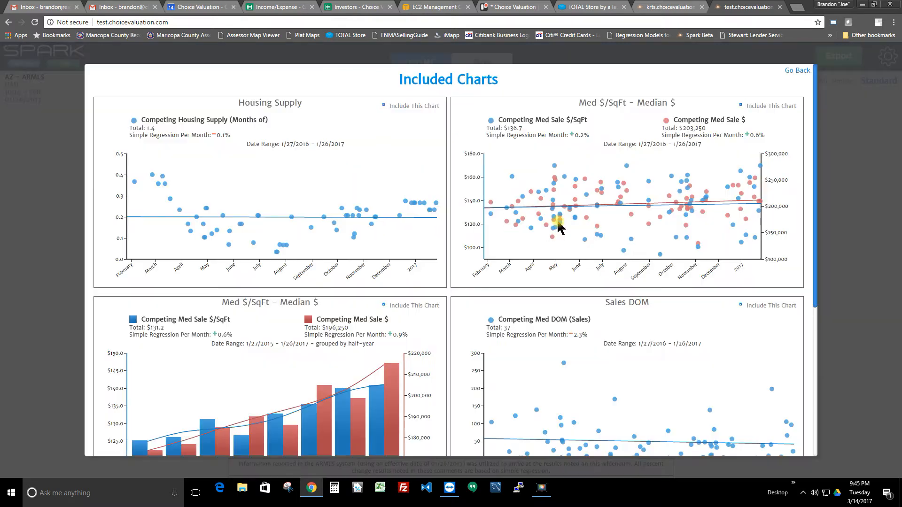
scroll(down, 3)
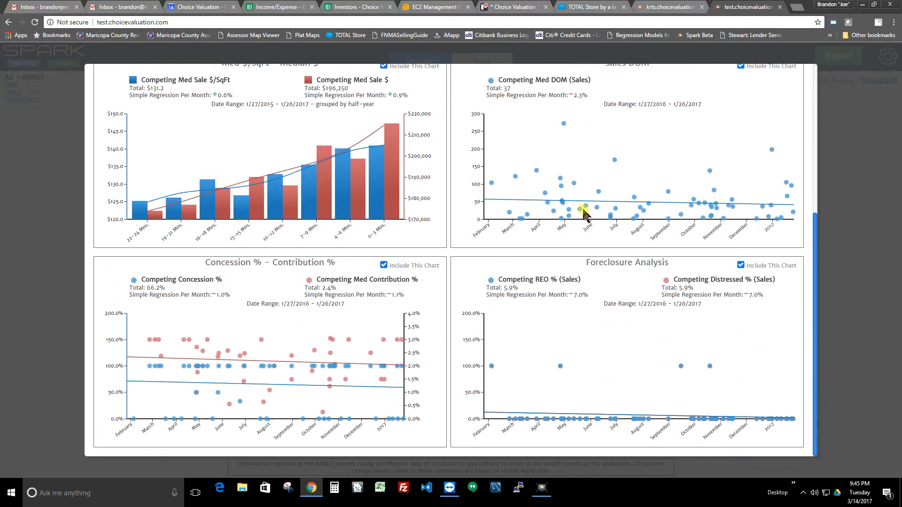
scroll(down, 3)
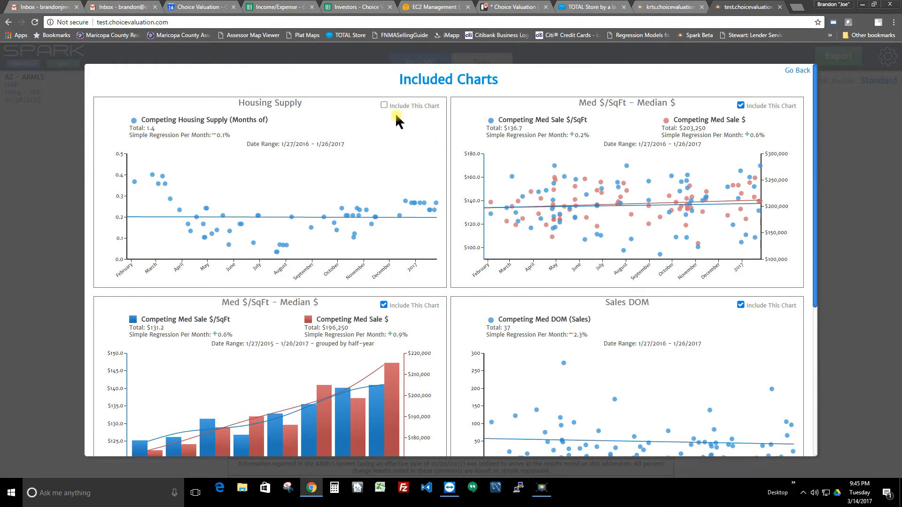
Re-include the Housing Supply chart and return through export settings to the 1004MC page.
click(384, 105)
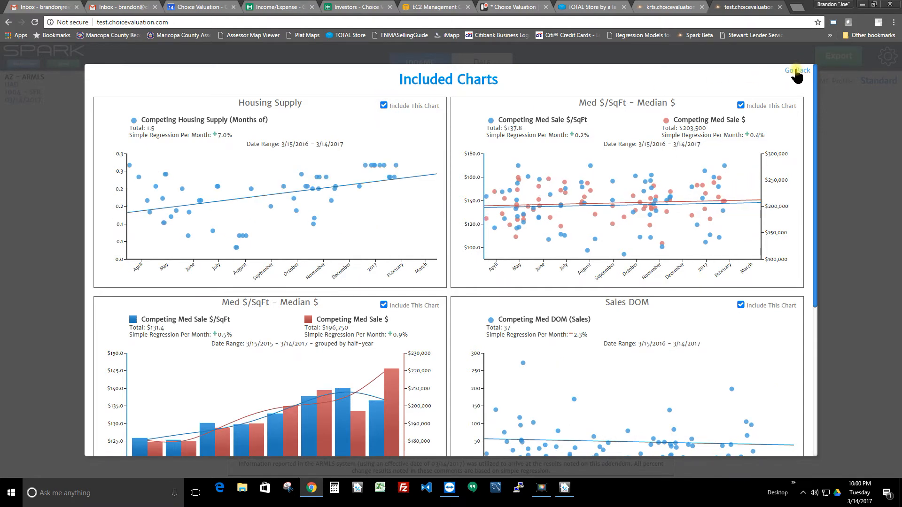
click(797, 71)
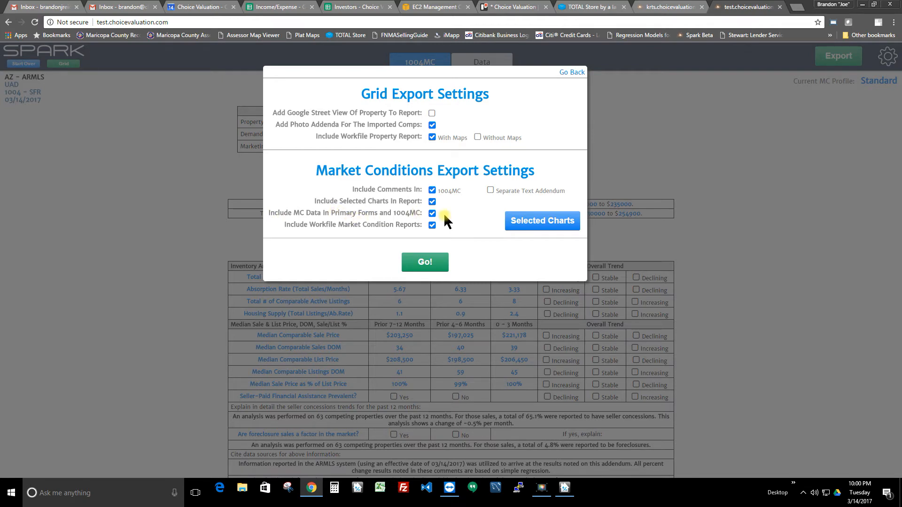
click(425, 262)
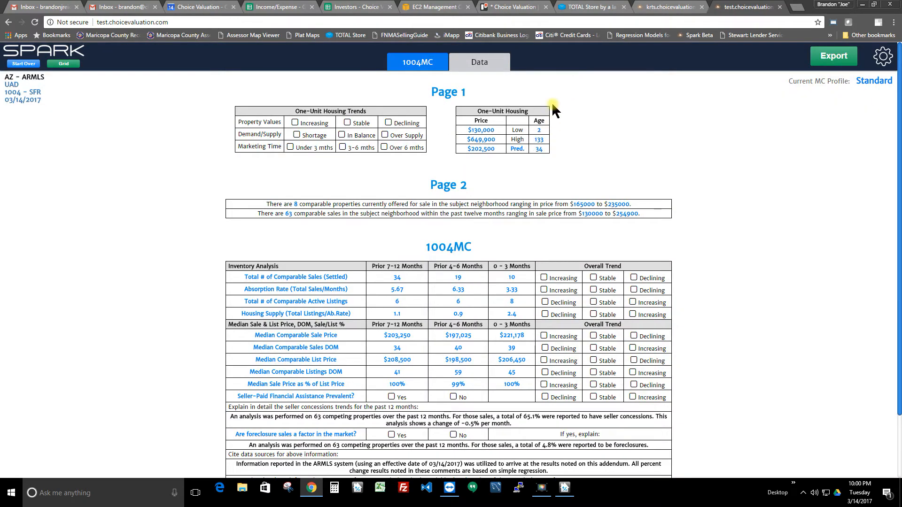
mouse_move(217, 170)
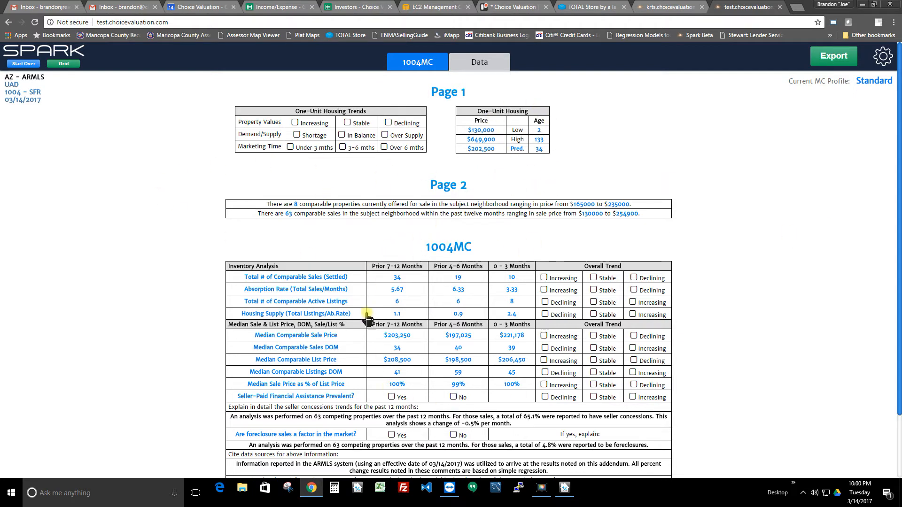
Mark Property Values as Increasing and Demand/Supply as Shortage on Page 1.
click(545, 276)
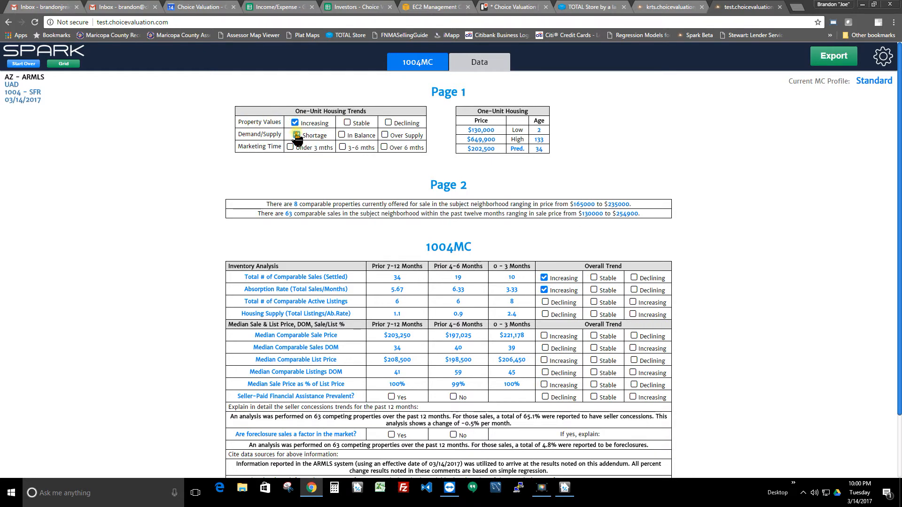
click(296, 135)
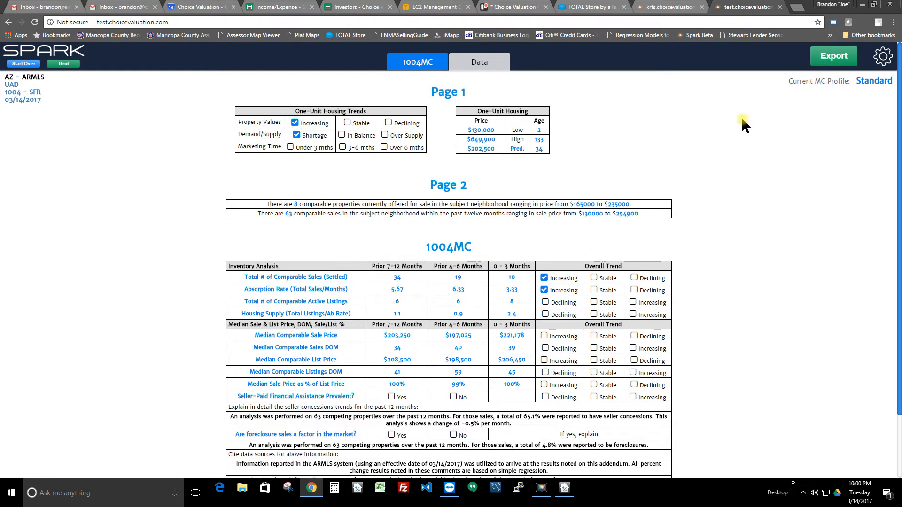
click(833, 55)
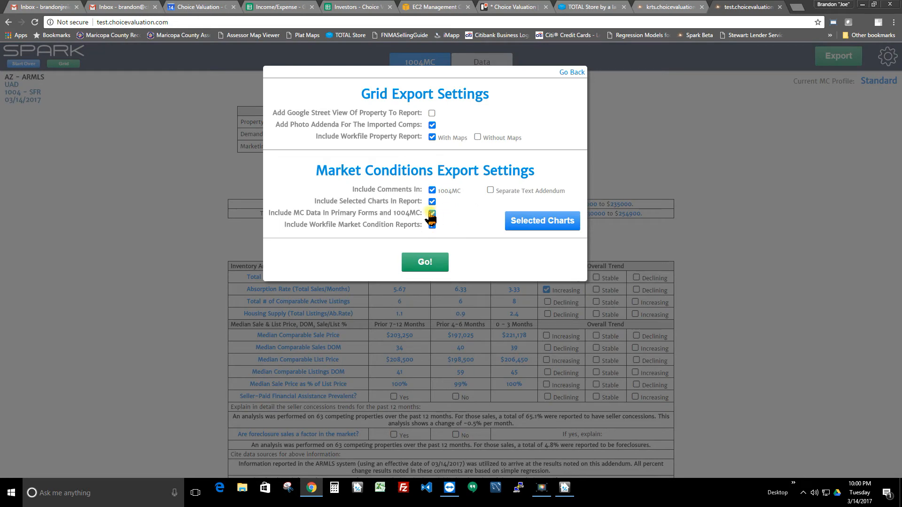
Switch Include Workfile Property Report from 'With Maps' to 'Without Maps'.
click(431, 213)
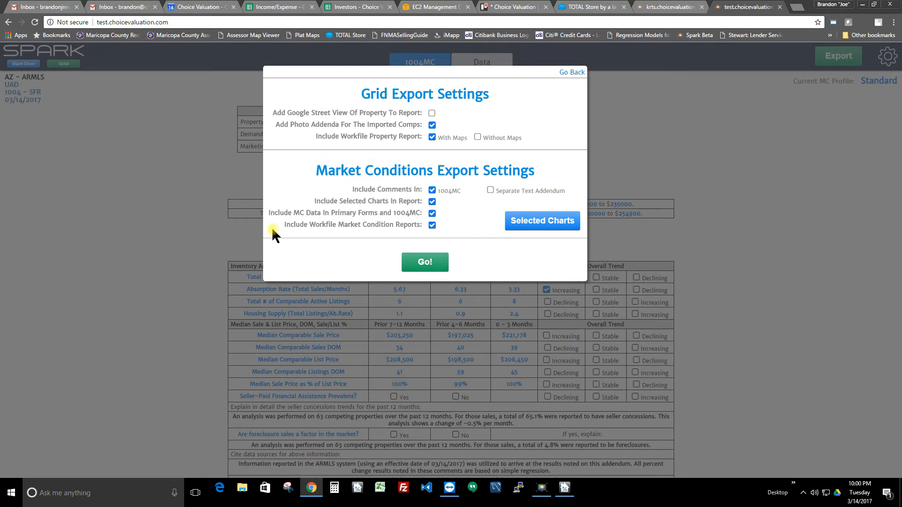
mouse_move(396, 225)
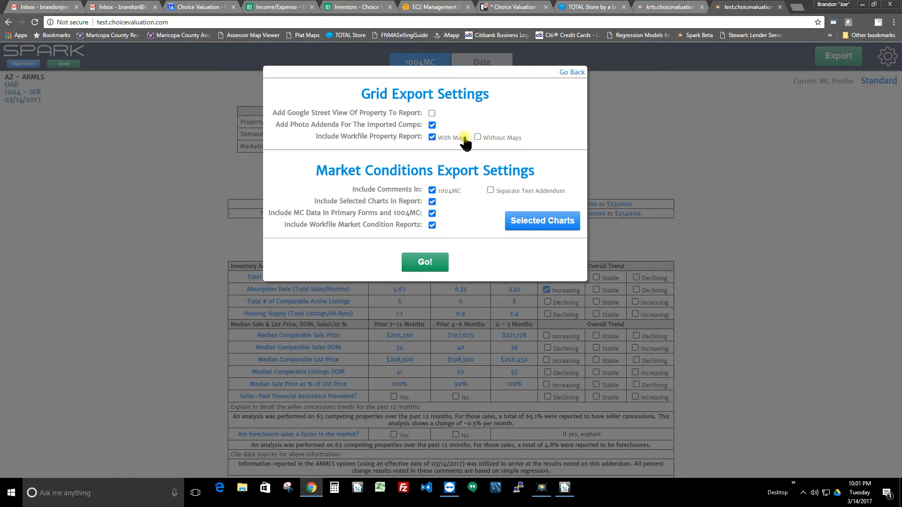
click(477, 137)
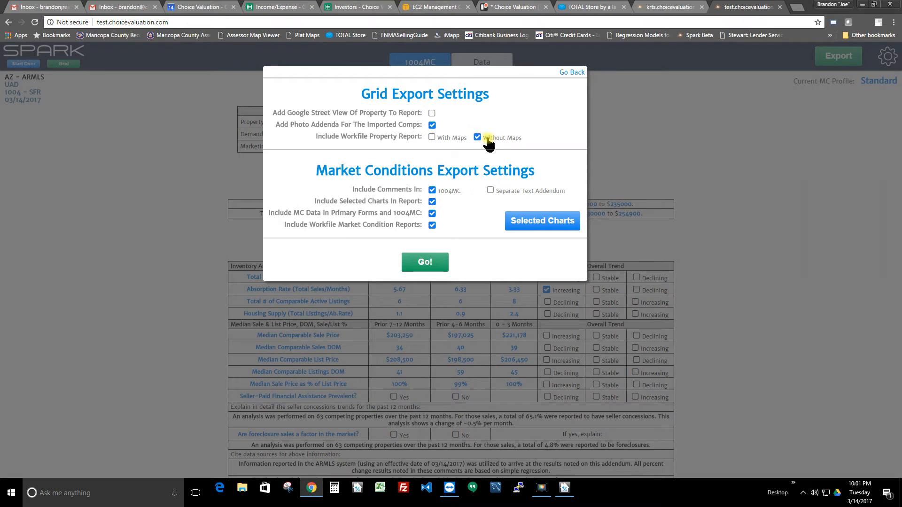
click(432, 137)
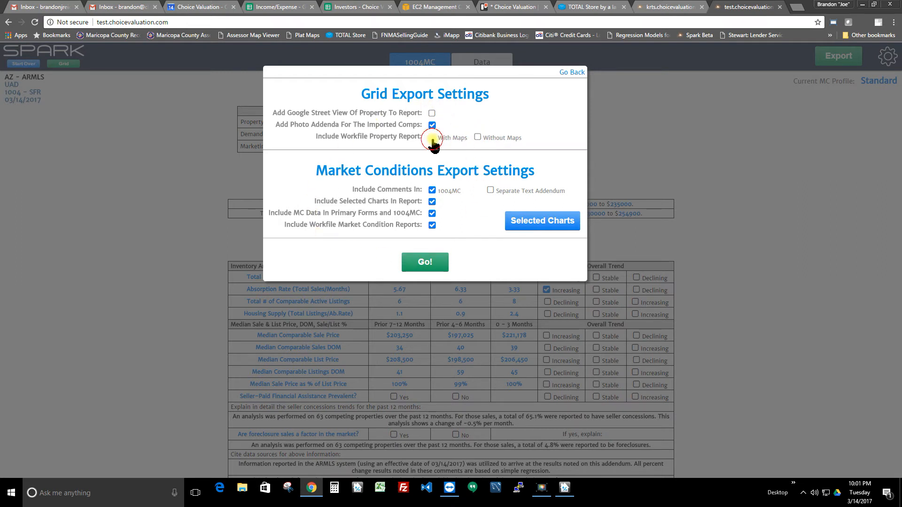
click(477, 137)
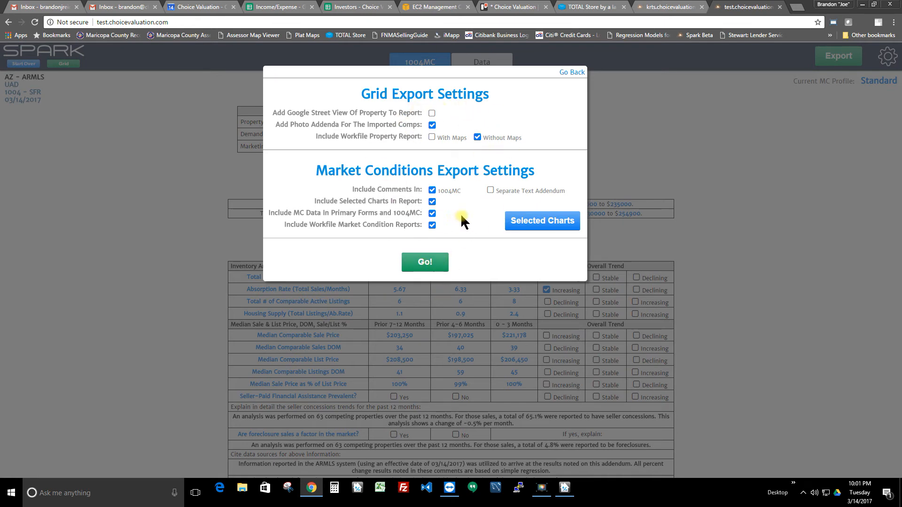
Export to TOTAL as a TOTAL Data Container file named Report (41).tdcx.
click(425, 263)
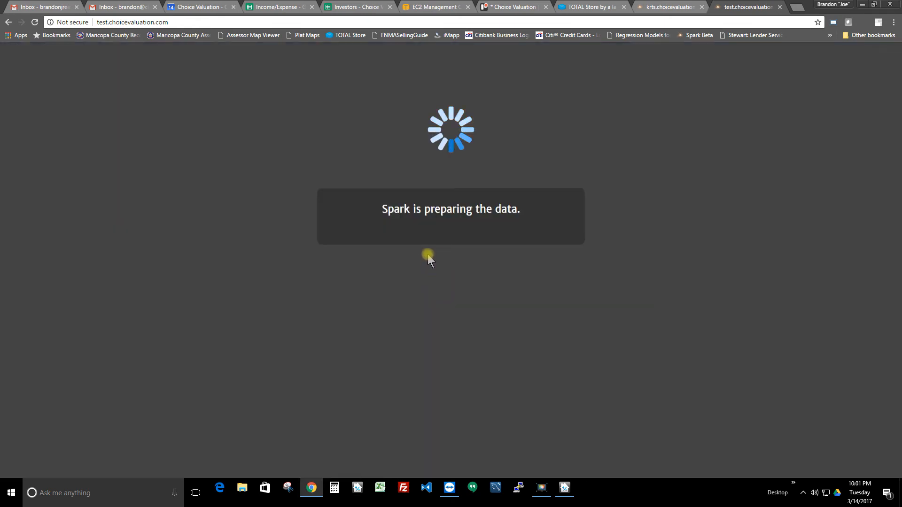
mouse_move(465, 224)
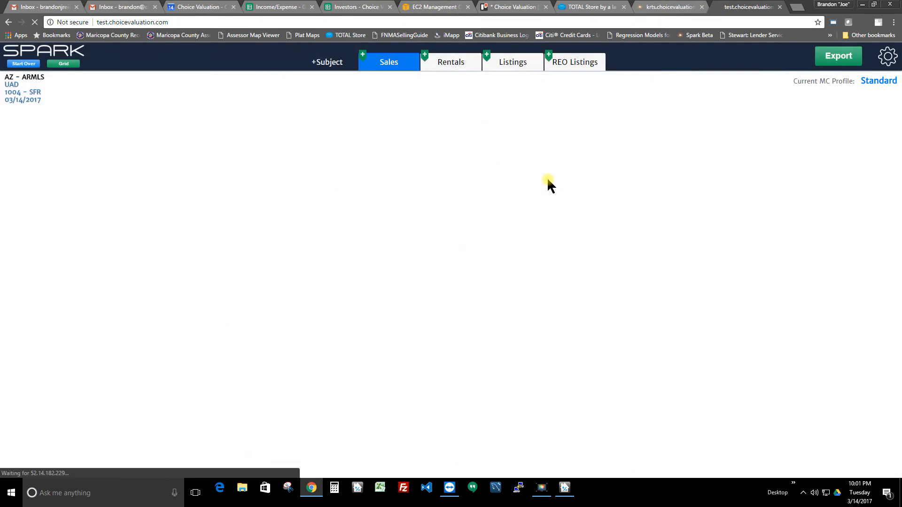
click(838, 56)
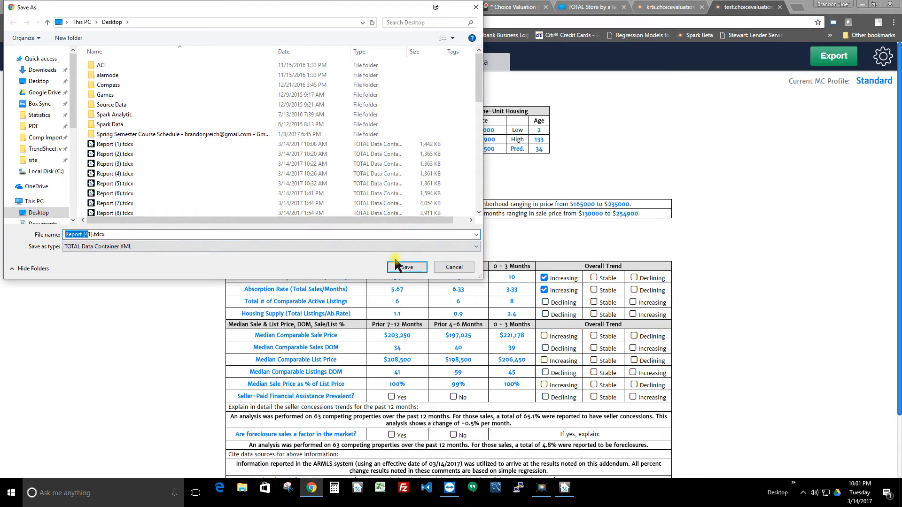
Save the Report (41).tdcx data container to the Desktop.
click(407, 267)
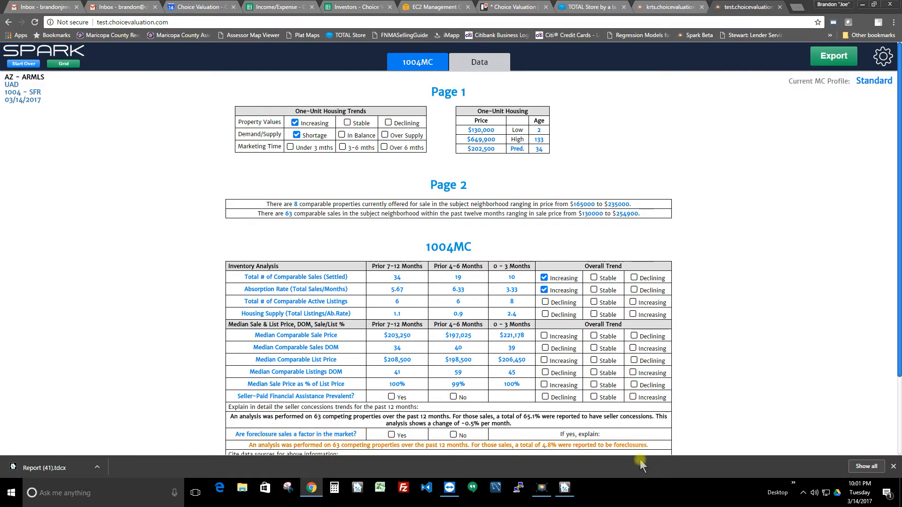
mouse_move(611, 458)
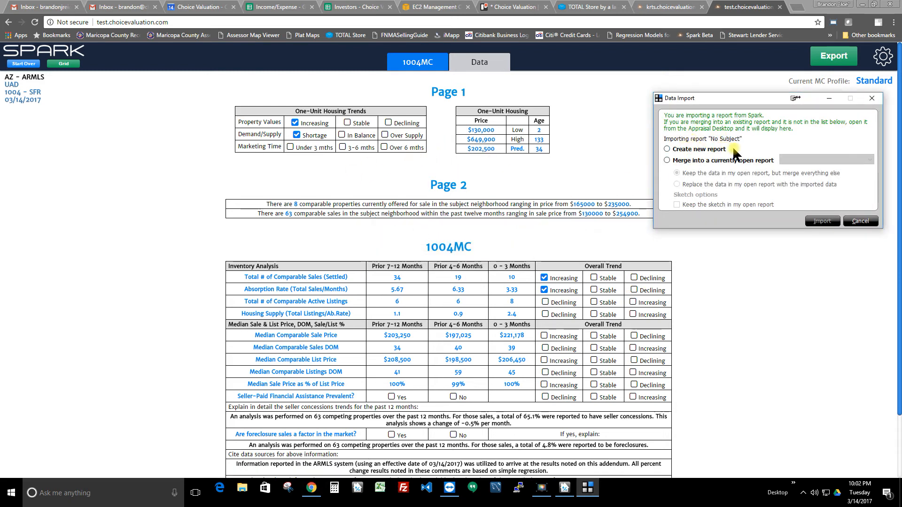
Choose merging the import into the open Blank 1004 UAD with Replace the data, then show the report.
click(667, 149)
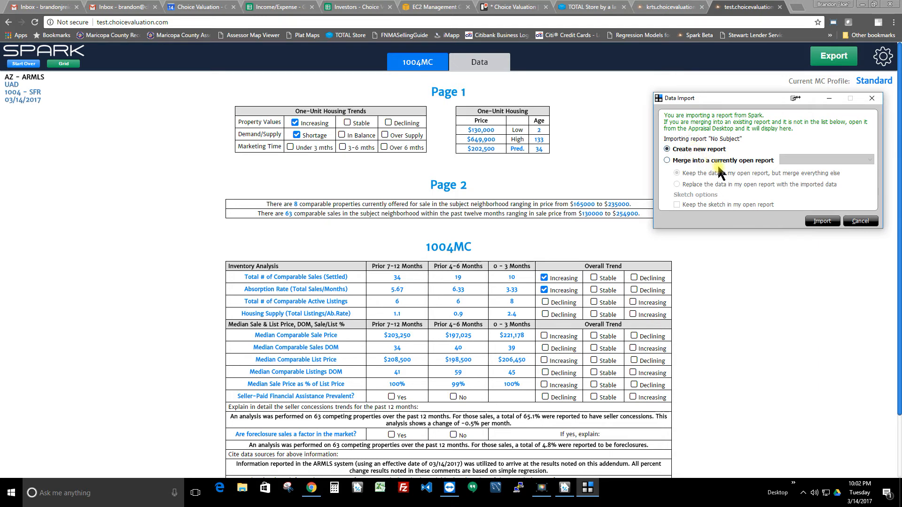
click(667, 160)
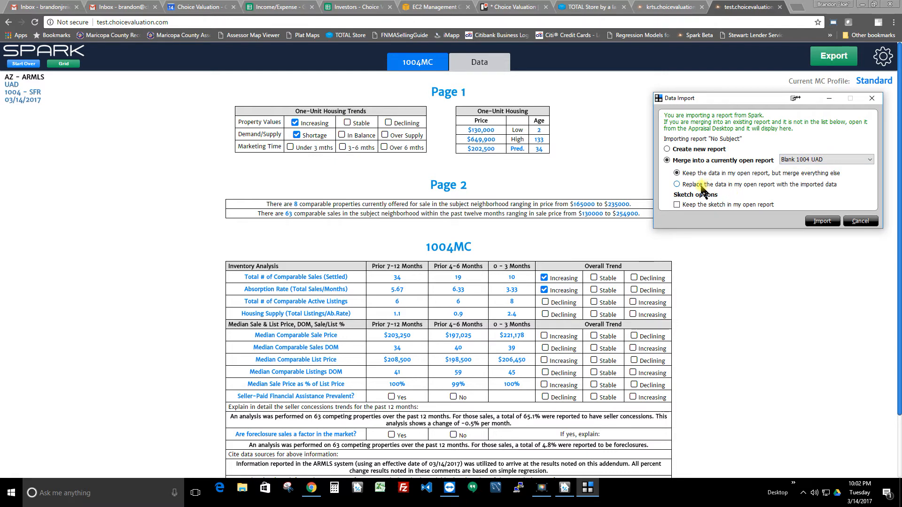
click(677, 184)
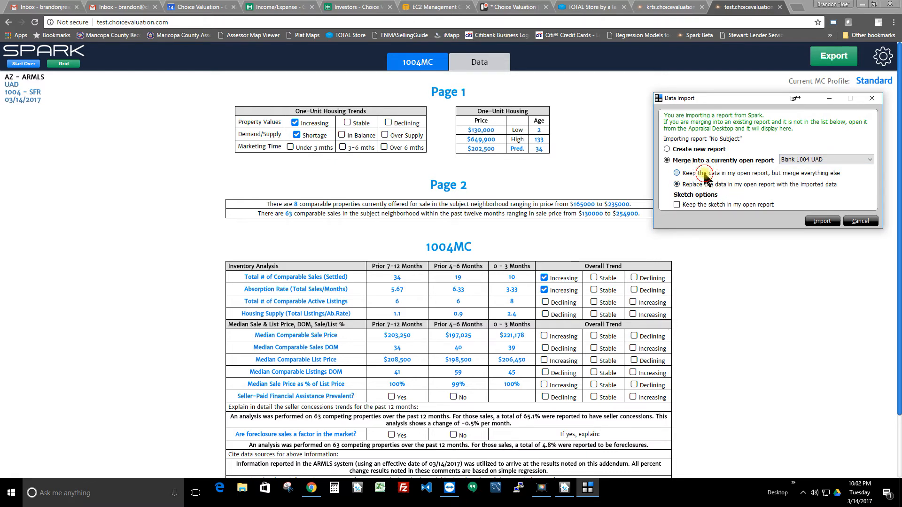
click(677, 173)
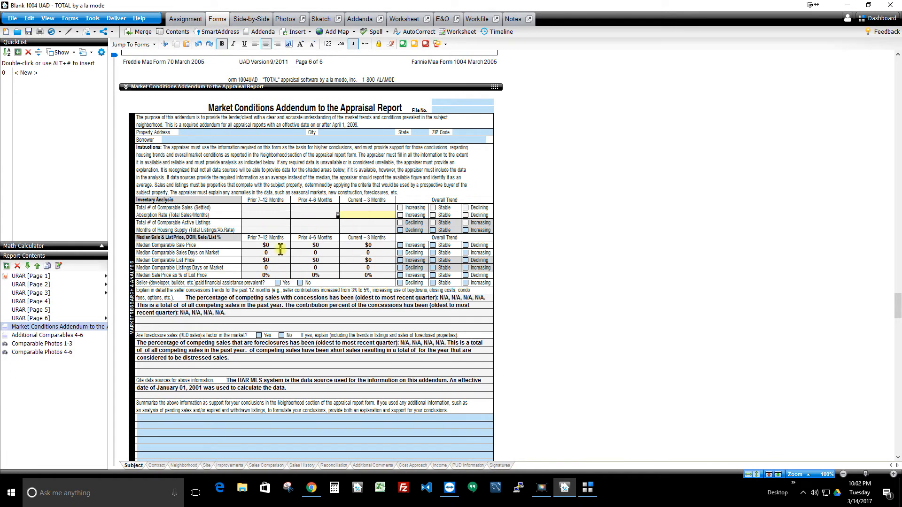
Review the empty Inventory Analysis and Median Comparable Sale Price fields, then move to URAR page 2.
click(266, 223)
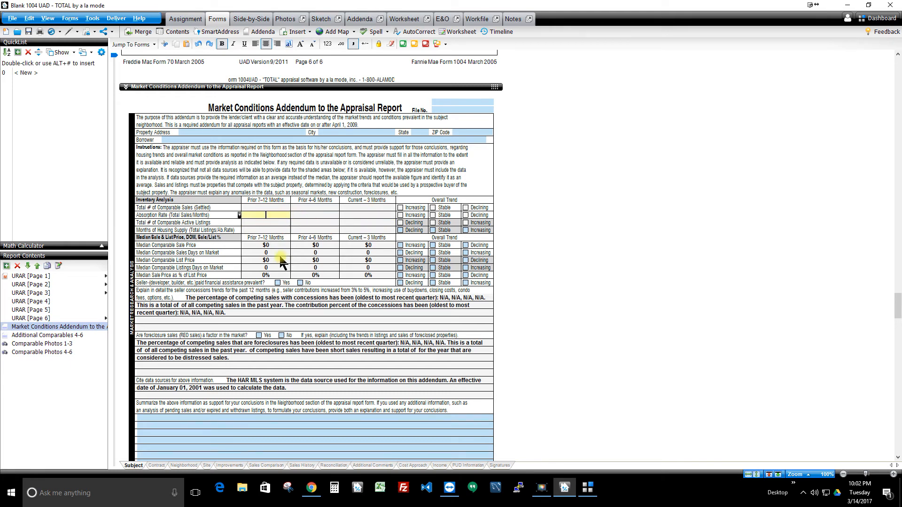
click(316, 268)
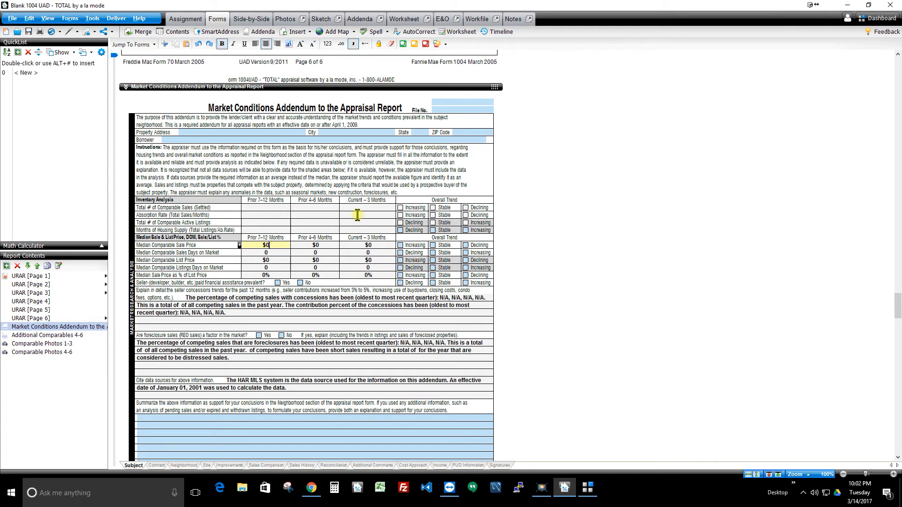
mouse_move(293, 170)
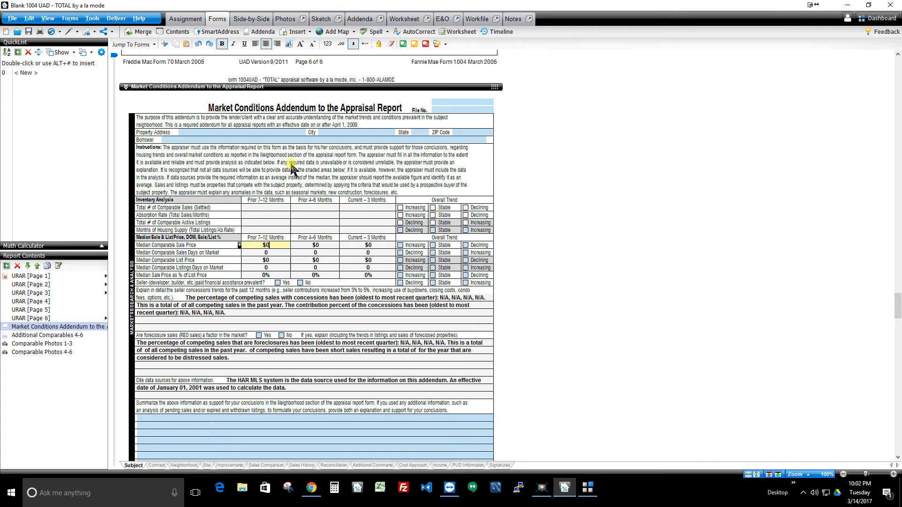
click(30, 284)
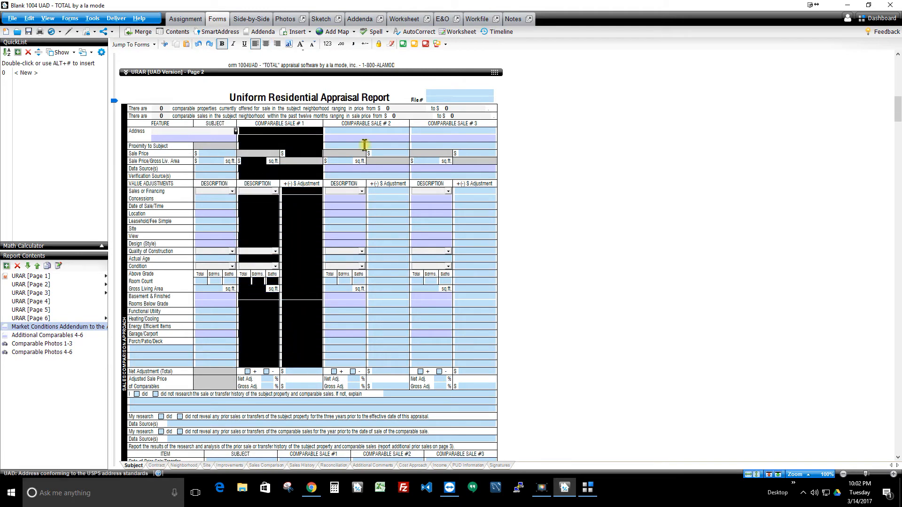
Select a cell in the URAR page 2 comparable sales grid before the import options reappear.
click(297, 131)
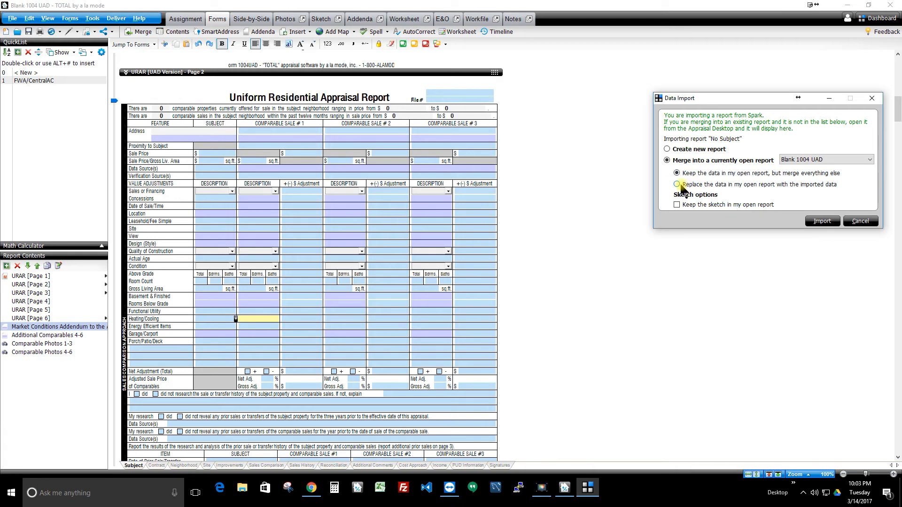
Choose Replace the data in my open report, then return to the Market Conditions Addendum.
click(678, 184)
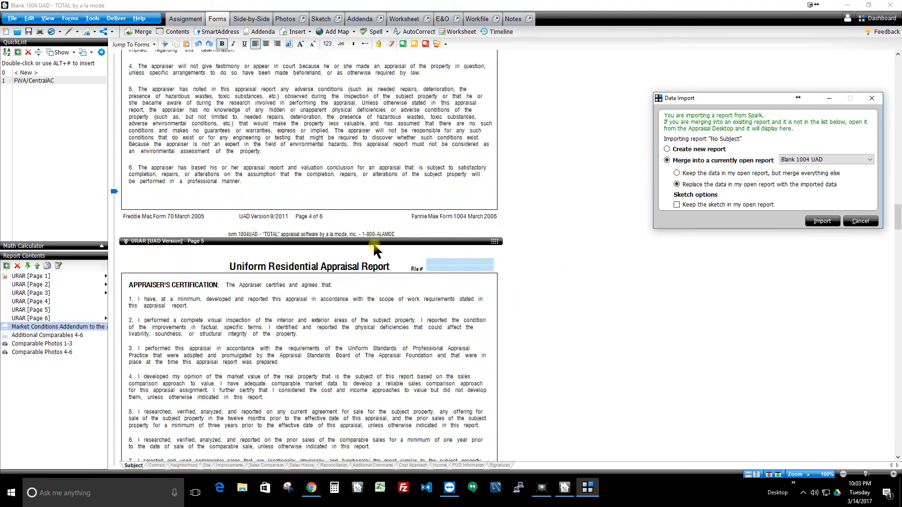
click(57, 327)
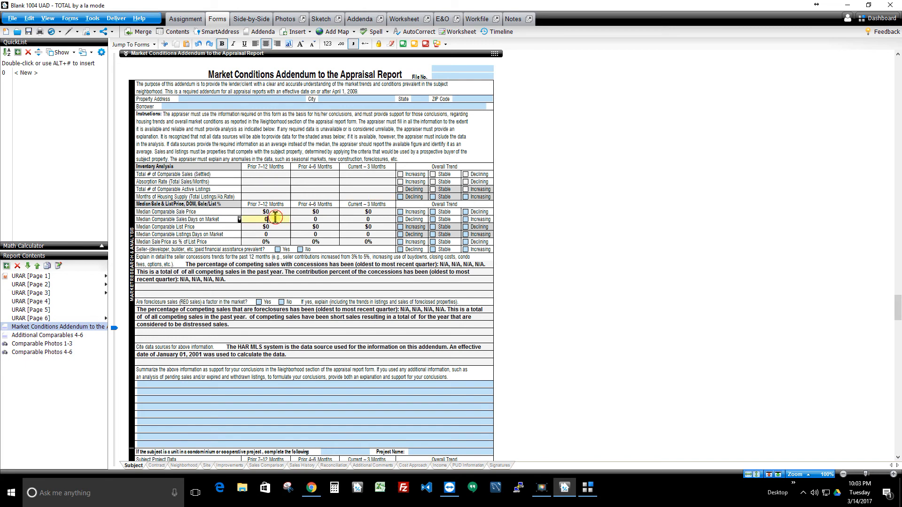
Reopen Data Import and choose Keep the data in my open report, but merge everything else.
click(588, 492)
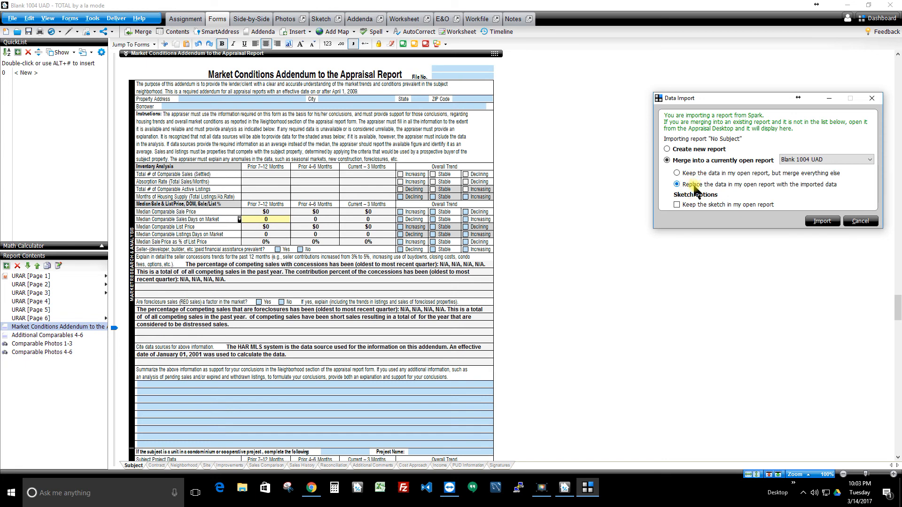
click(677, 184)
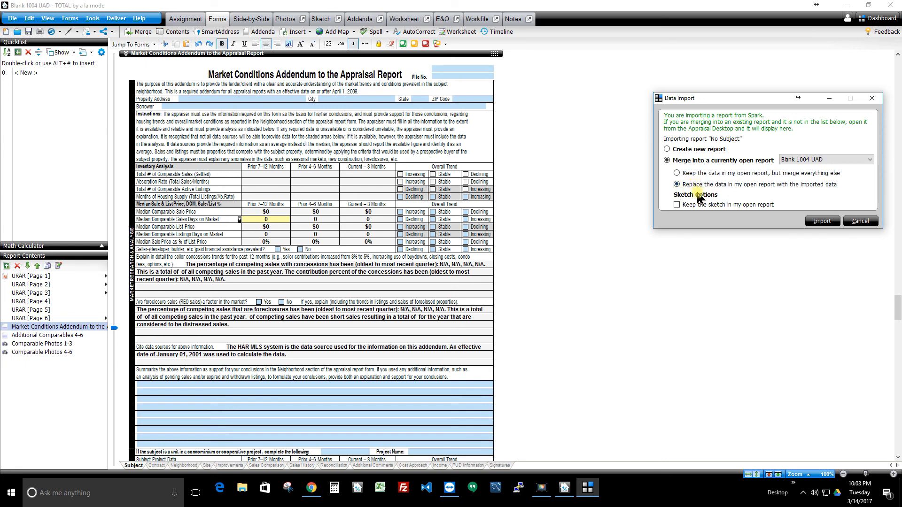
mouse_move(747, 191)
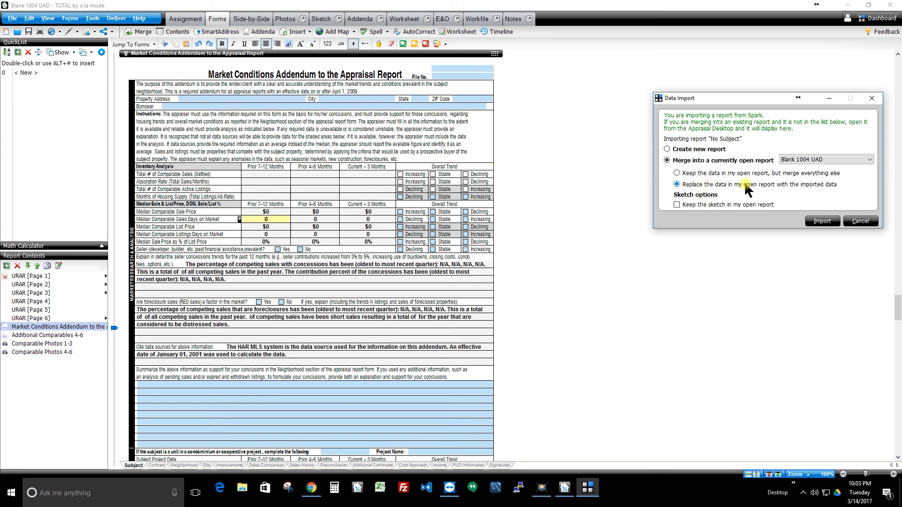
click(677, 172)
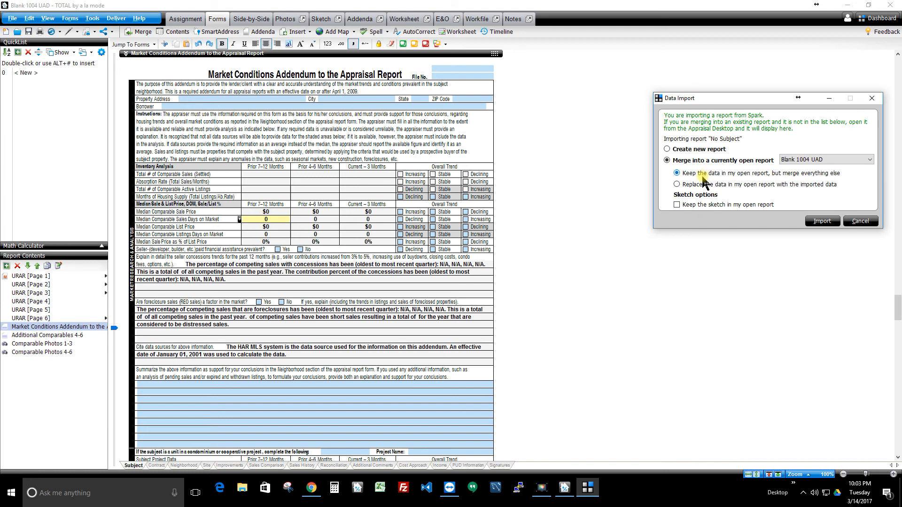
click(821, 221)
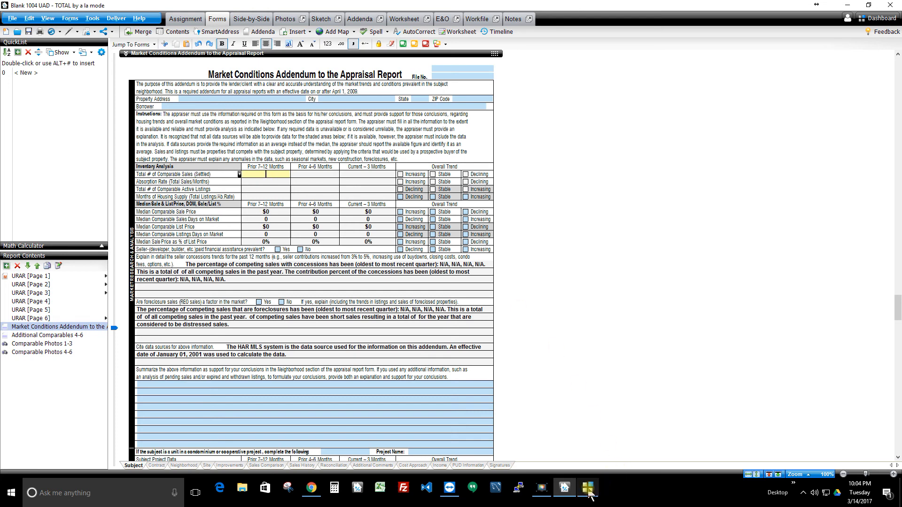
click(587, 490)
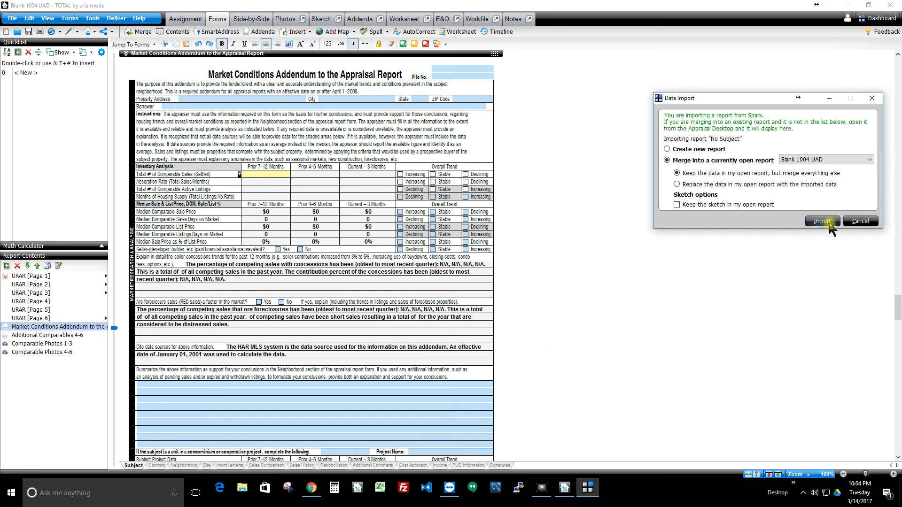
Run the Import and confirm the addendum's inventory figures and Median Comparable Sale Price are filled.
click(822, 221)
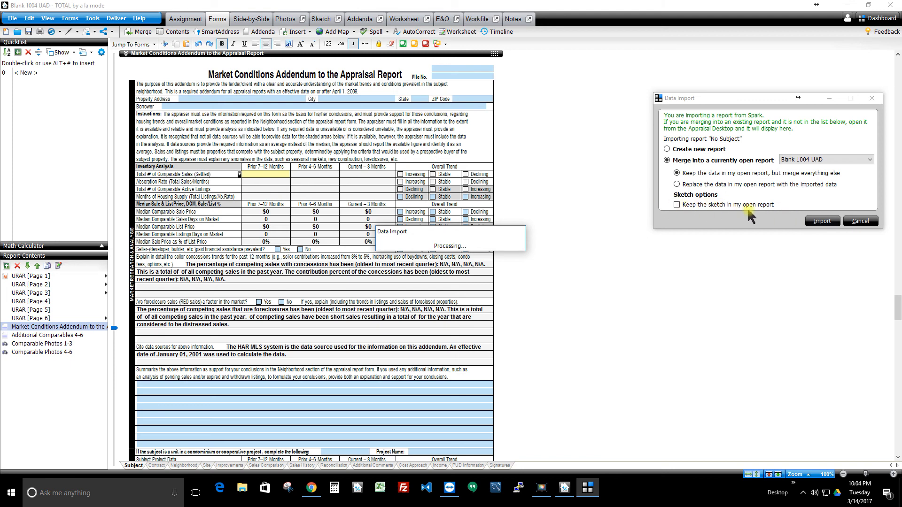
click(819, 221)
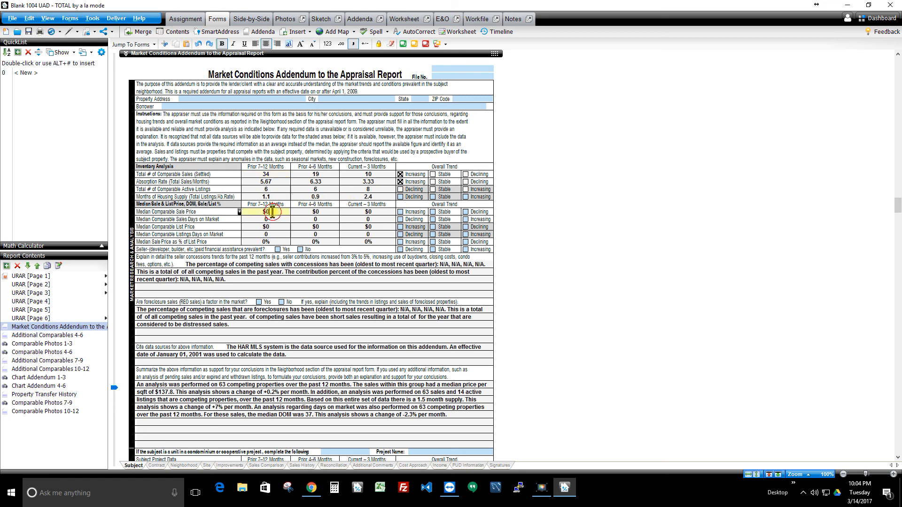
click(315, 234)
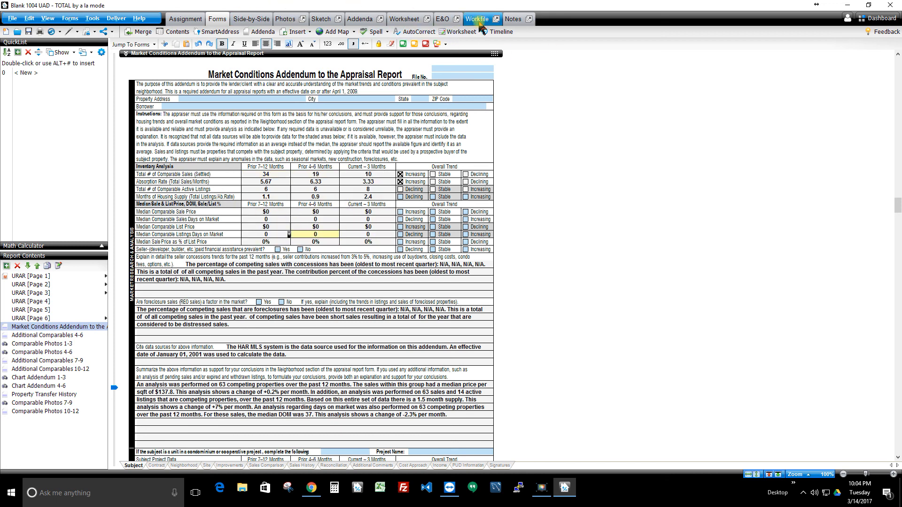
In the Workfile, select MarketConditionsReport_21 (Adobe Acrobat) and scroll through its chart preview.
click(476, 19)
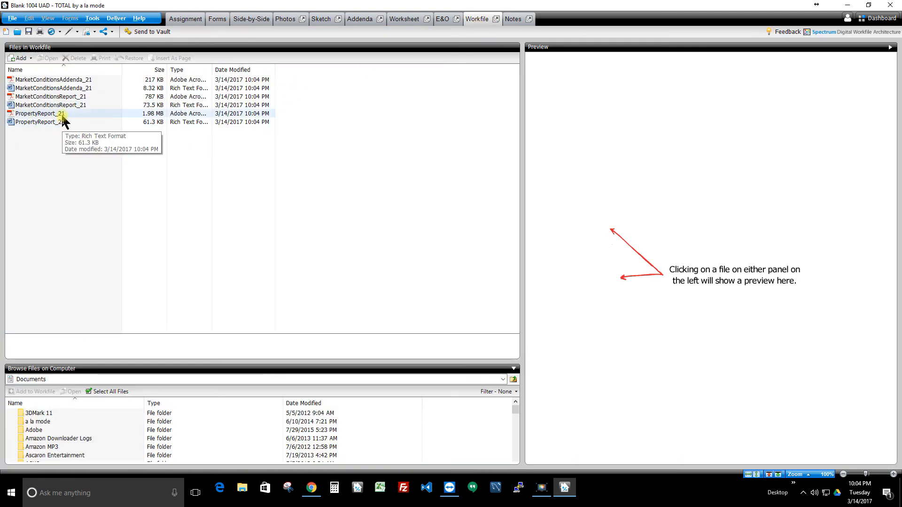
click(52, 96)
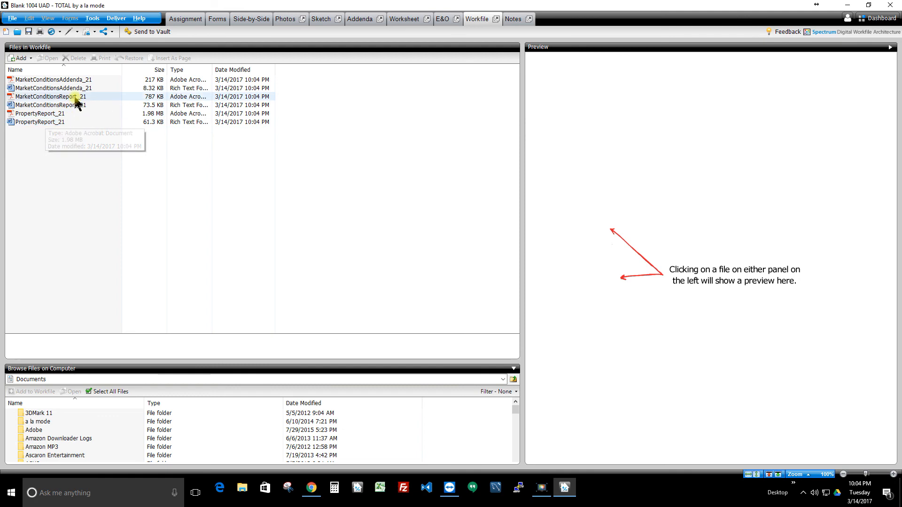
click(51, 104)
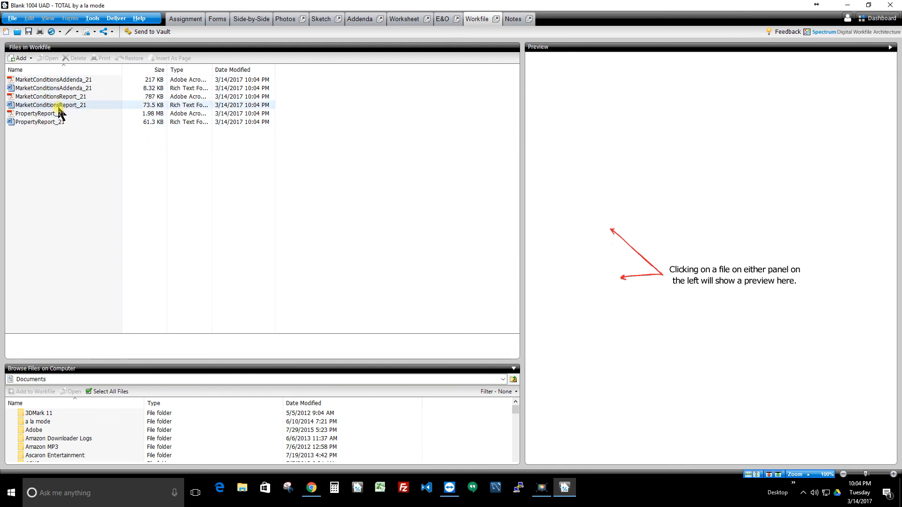
click(51, 95)
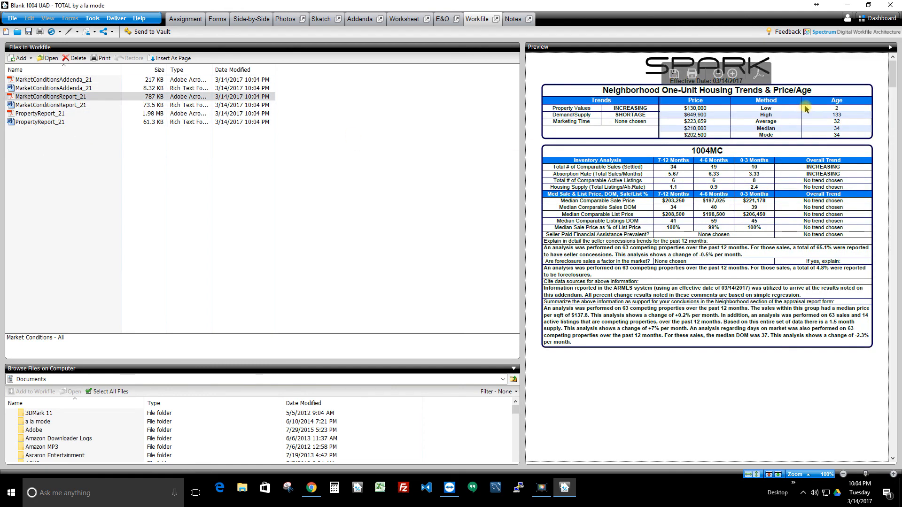
scroll(down, 3)
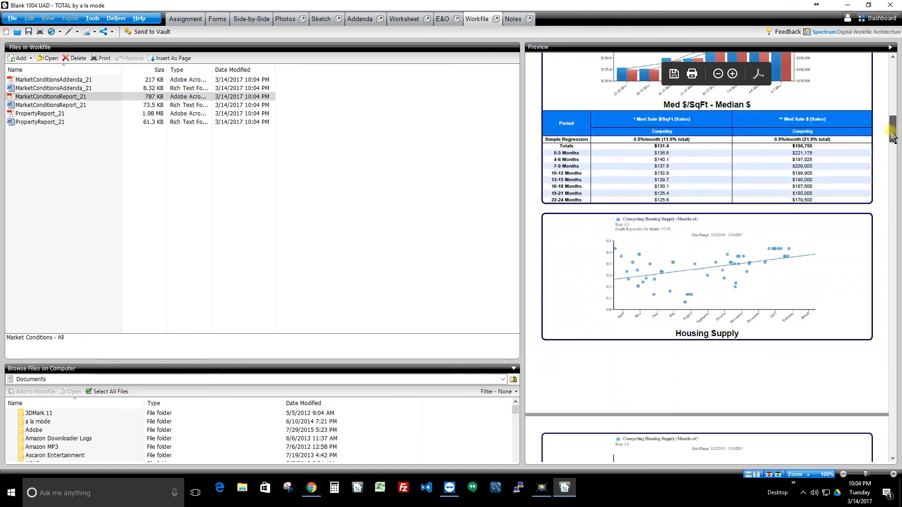
scroll(down, 3)
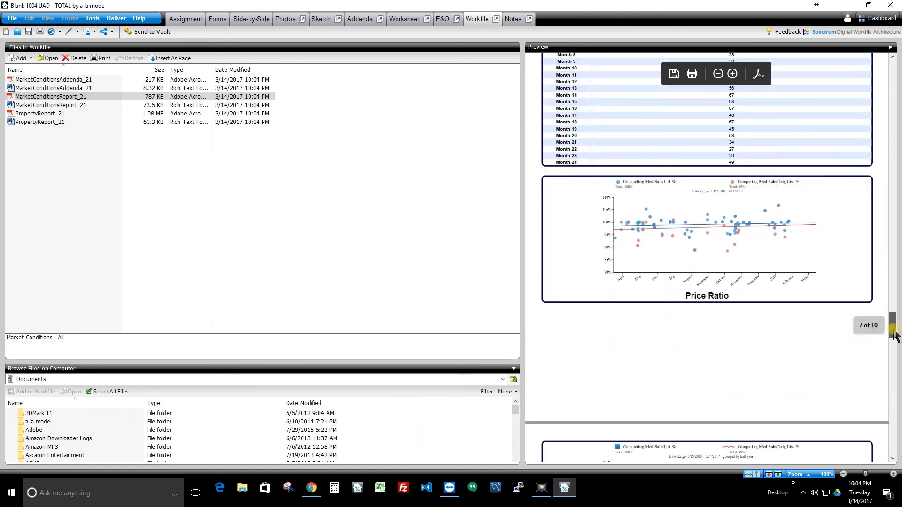